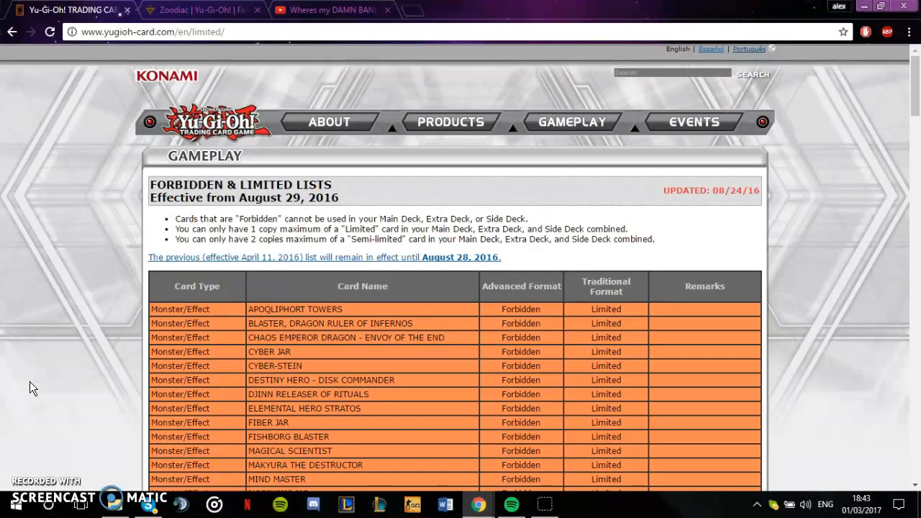
Step: Switch to the YouTube tab showing the 'Wheres my DAMN BANLIST Konami !?!' video
{"action": "left_click", "coordinate": [327, 9]}
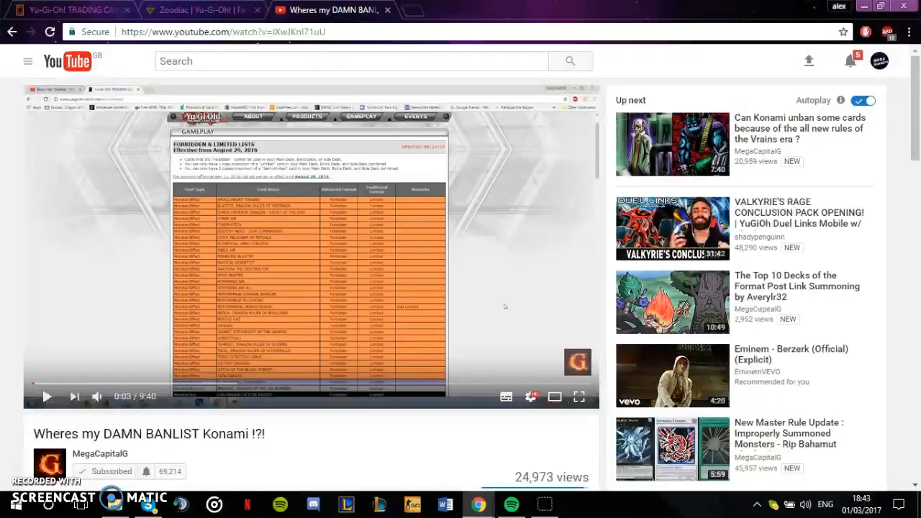
{"action": "mouse_move", "coordinate": [69, 10]}
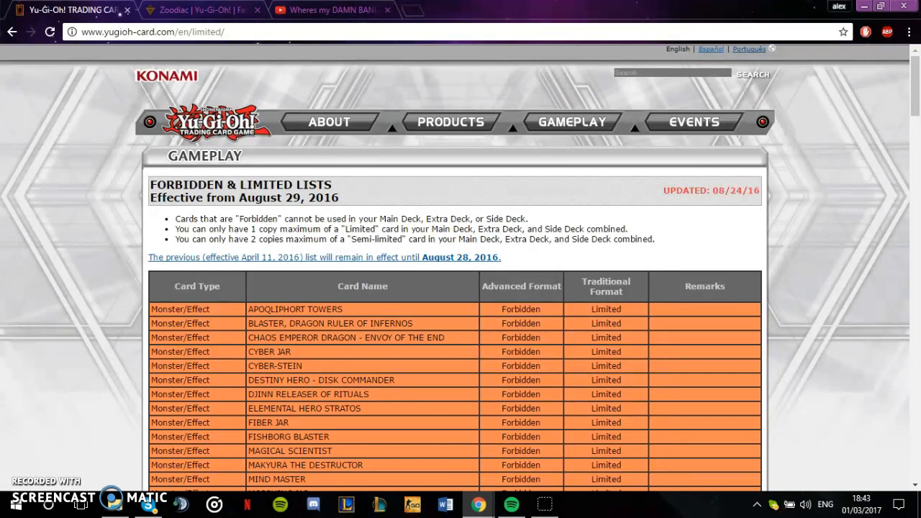
{"action": "mouse_move", "coordinate": [339, 182]}
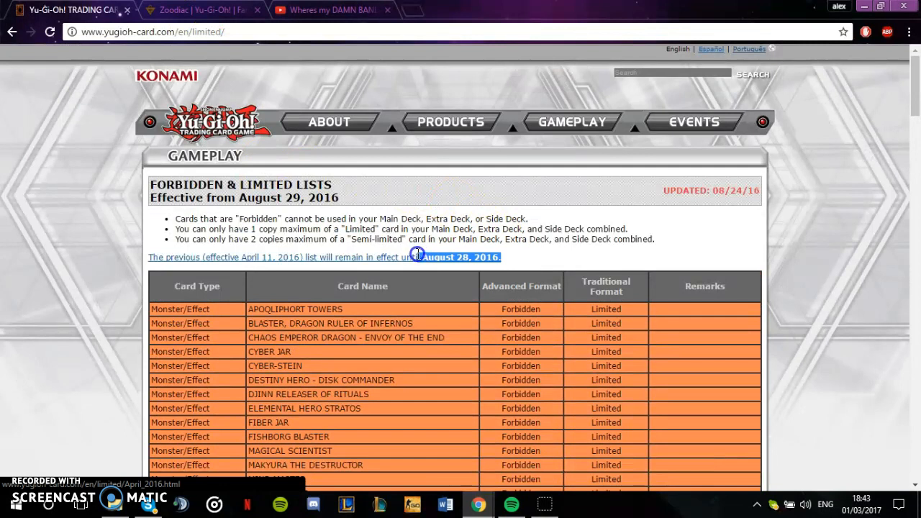
{"action": "mouse_move", "coordinate": [554, 257]}
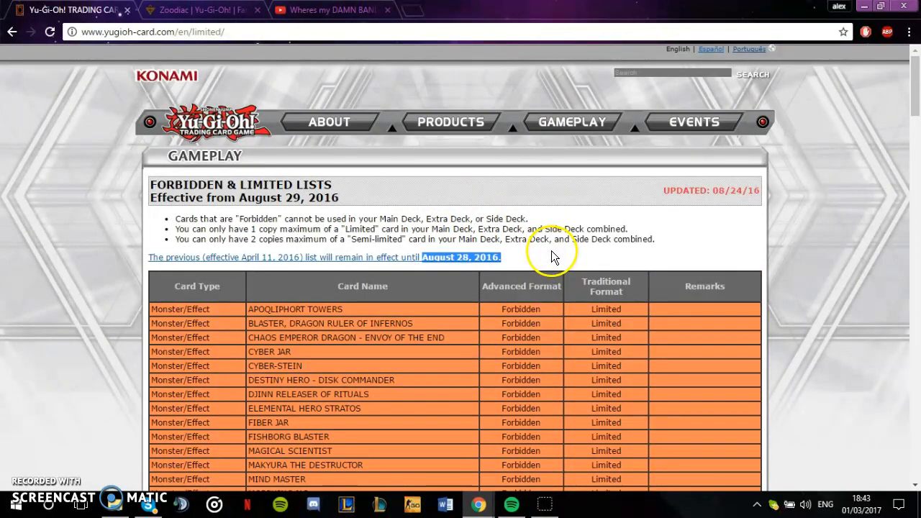
{"action": "mouse_move", "coordinate": [552, 261]}
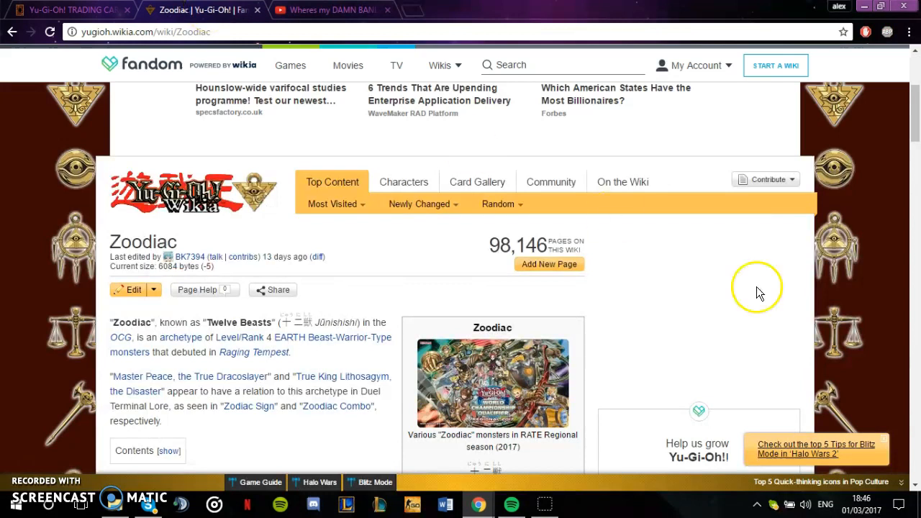
Step: Skim the Zoodiac Members table, then return to the official Forbidden & Limited list tab
{"action": "scroll", "scroll_direction": "down", "scroll_amount": 3}
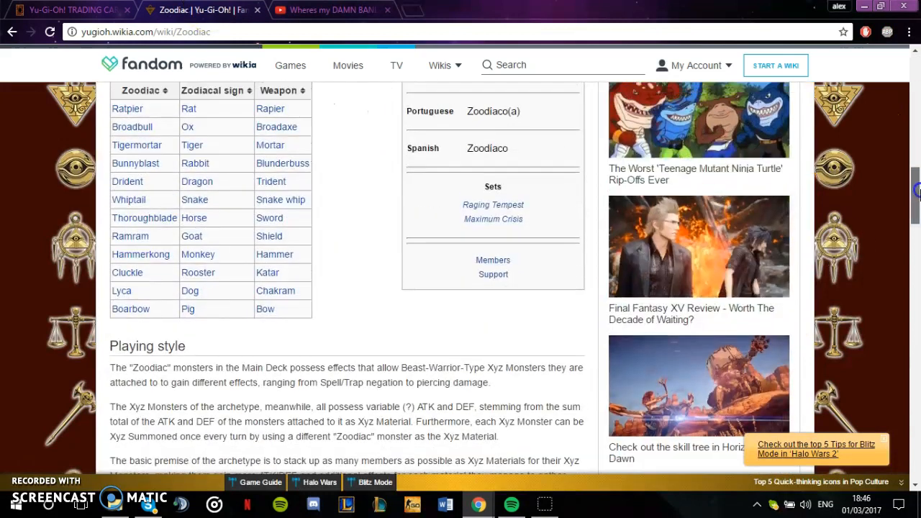
{"action": "scroll", "scroll_direction": "up", "scroll_amount": 3}
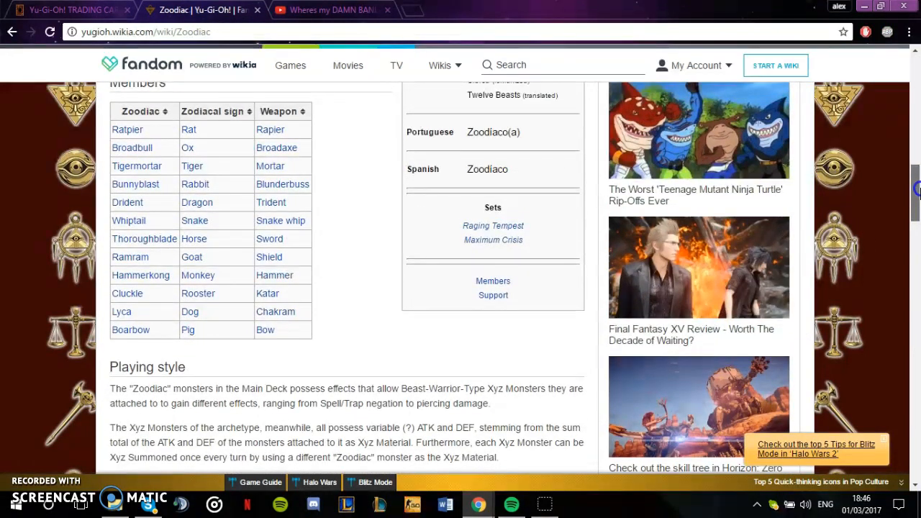
{"action": "scroll", "scroll_direction": "up", "scroll_amount": 3}
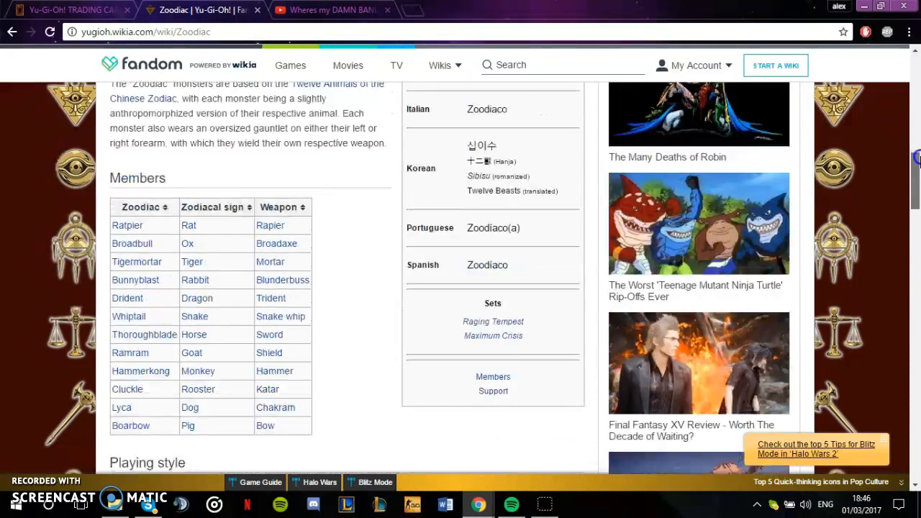
{"action": "left_click", "coordinate": [69, 10]}
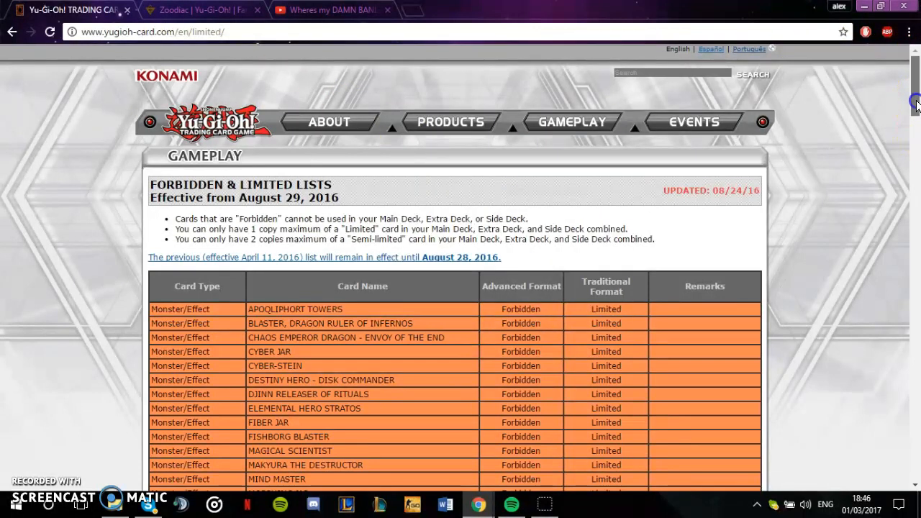
{"action": "scroll", "scroll_direction": "down", "scroll_amount": 3}
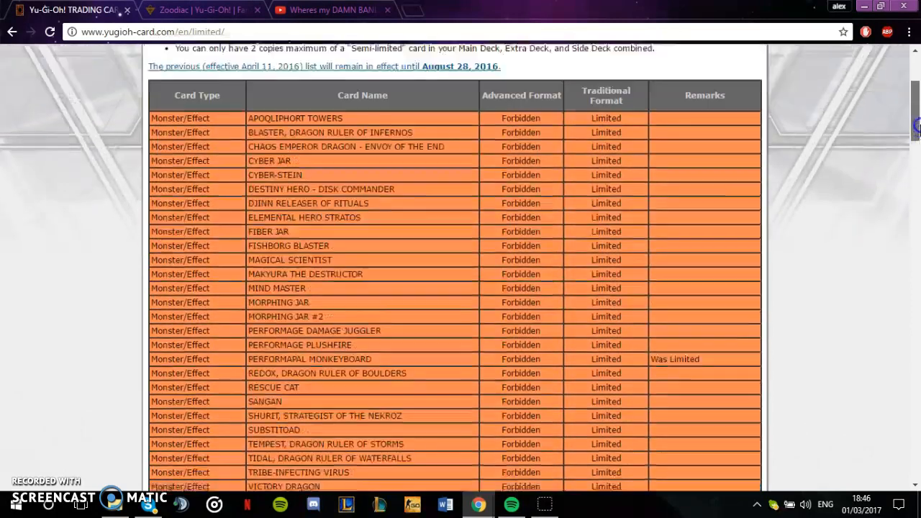
{"action": "scroll", "scroll_direction": "up", "scroll_amount": 3}
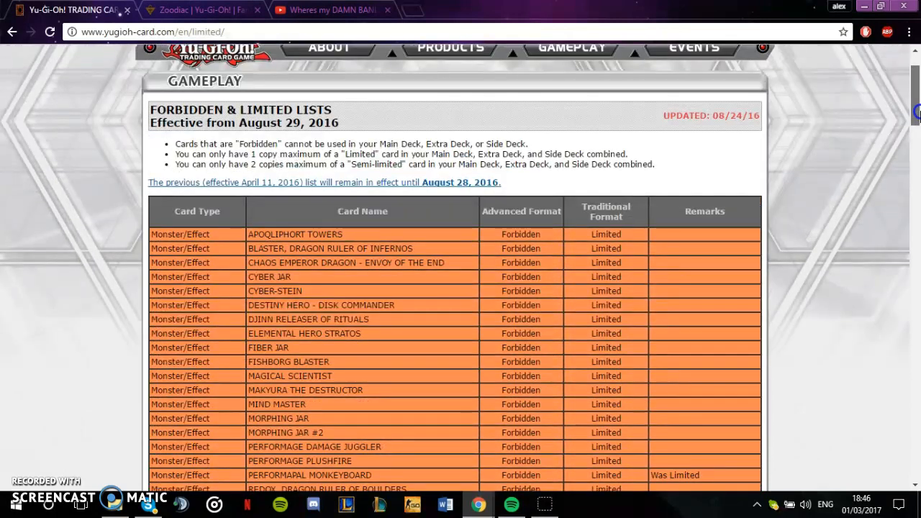
{"action": "scroll", "scroll_direction": "up", "scroll_amount": 3}
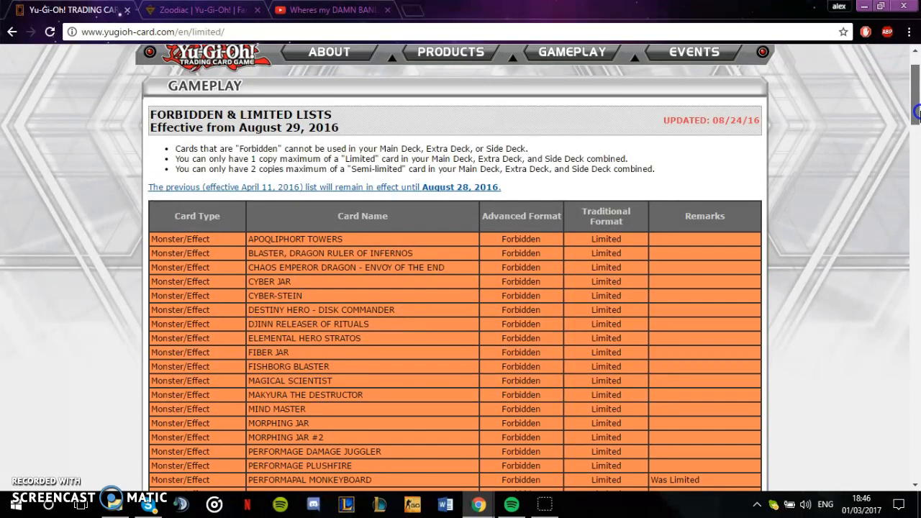
{"action": "scroll", "scroll_direction": "down", "scroll_amount": 3}
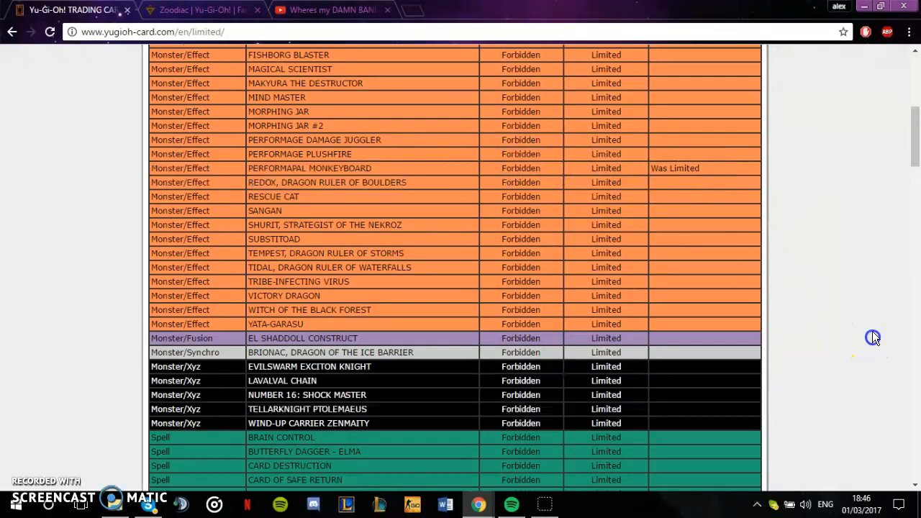
{"action": "scroll", "scroll_direction": "up", "scroll_amount": 3}
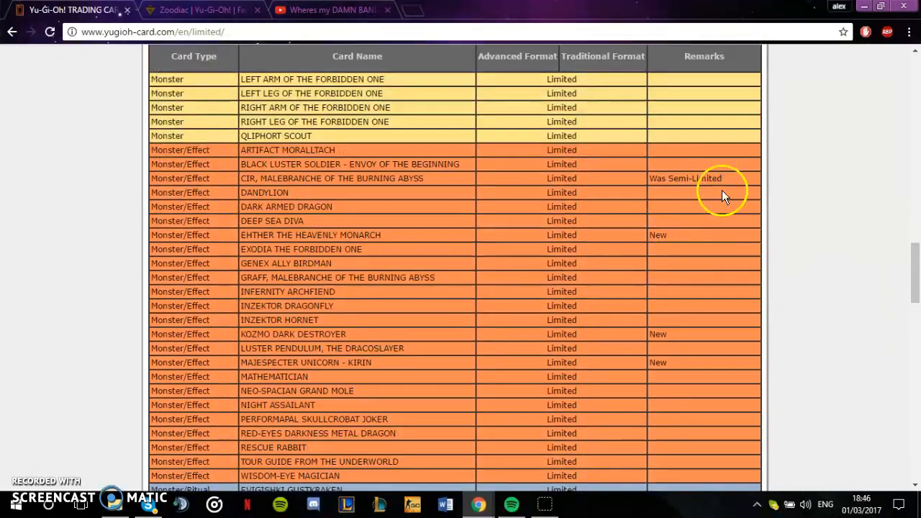
{"action": "double_click", "coordinate": [561, 164]}
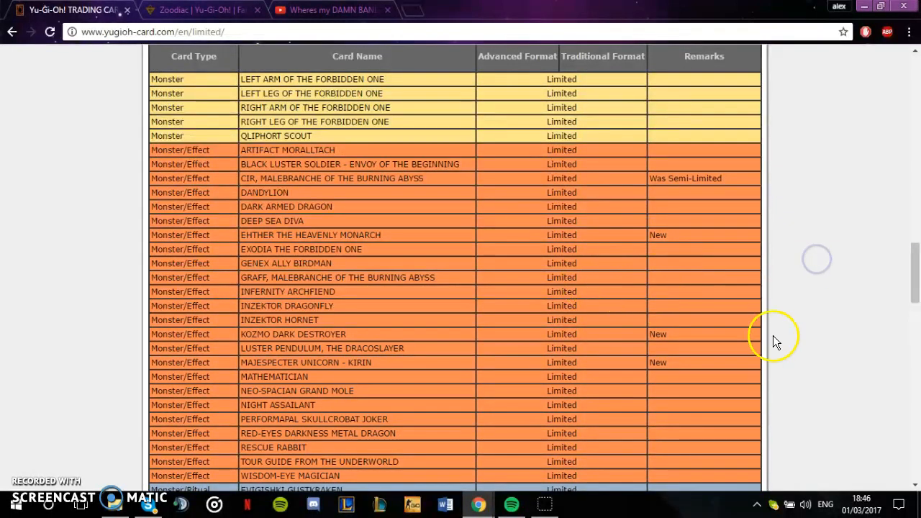
{"action": "scroll", "scroll_direction": "down", "scroll_amount": 3}
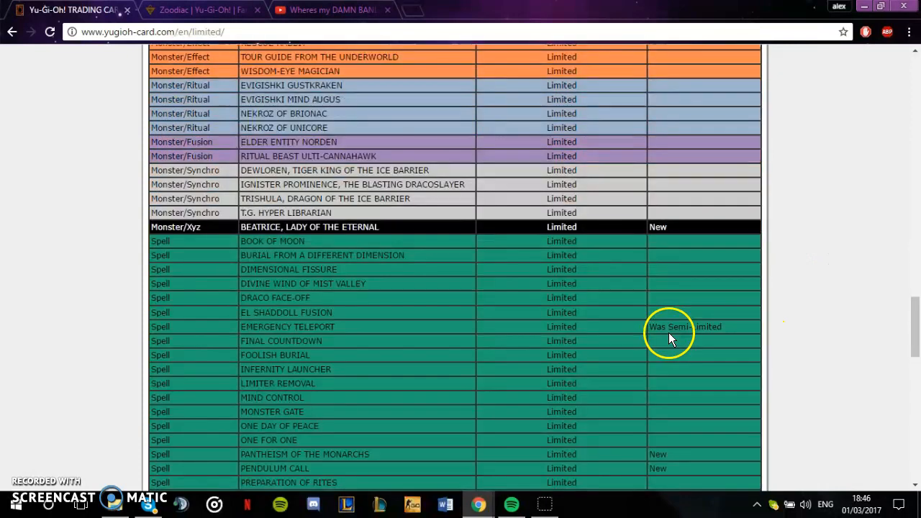
{"action": "scroll", "scroll_direction": "down", "scroll_amount": 3}
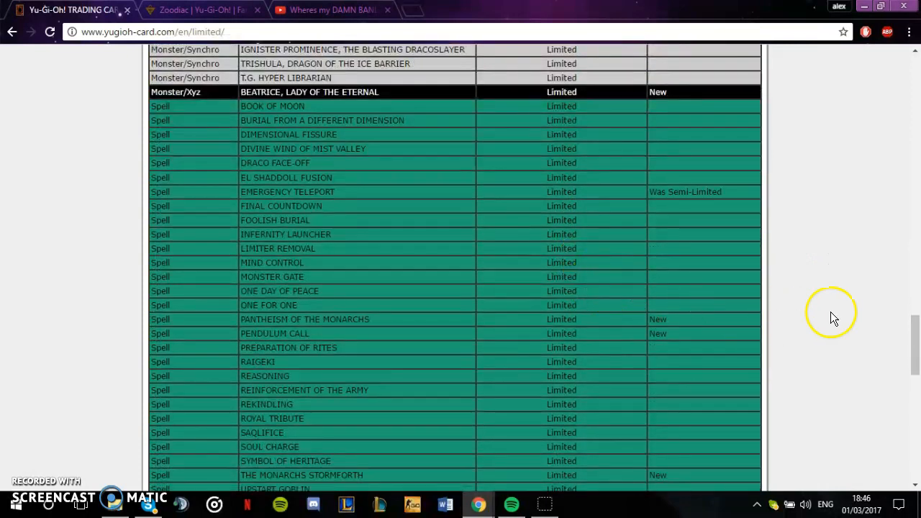
{"action": "scroll", "scroll_direction": "up", "scroll_amount": 3}
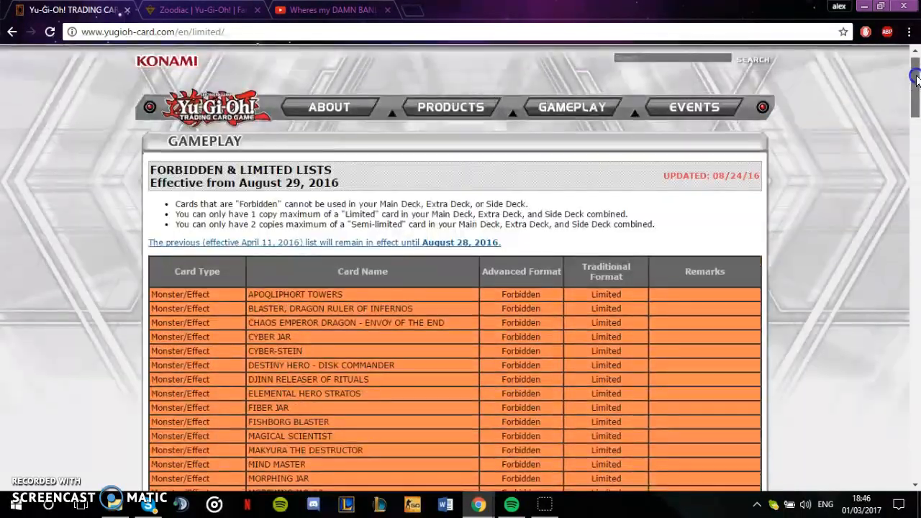
{"action": "scroll", "scroll_direction": "down", "scroll_amount": 3}
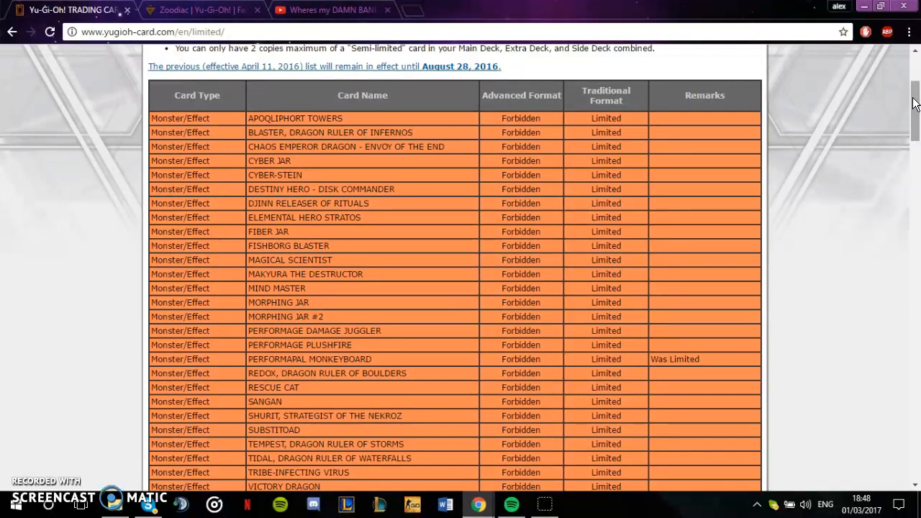
Step: Scroll through the Limited and Semi-Limited card tables, ending back at the page header
{"action": "scroll", "scroll_direction": "down", "scroll_amount": 3}
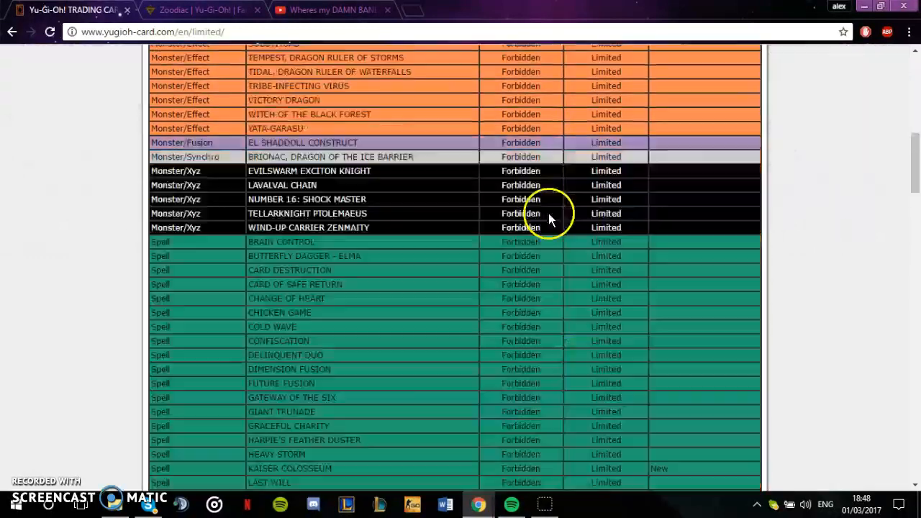
{"action": "scroll", "scroll_direction": "up", "scroll_amount": 3}
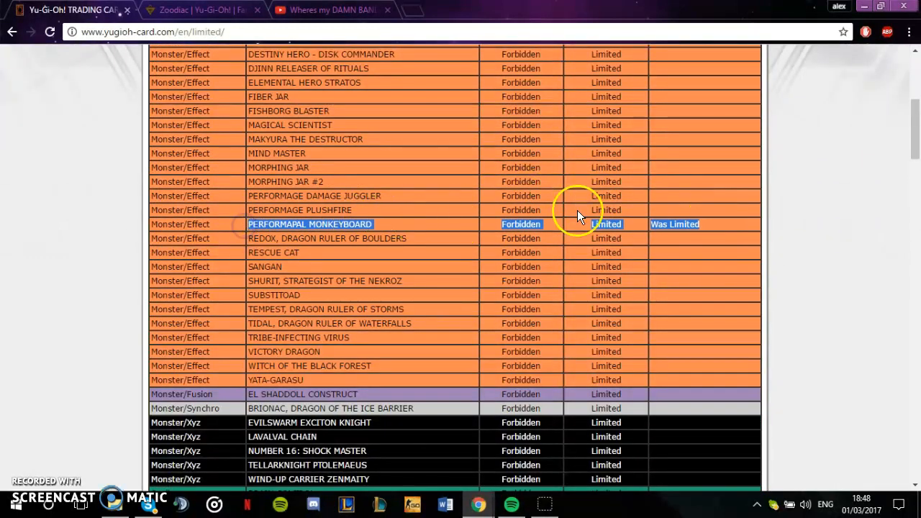
{"action": "scroll", "scroll_direction": "down", "scroll_amount": 3}
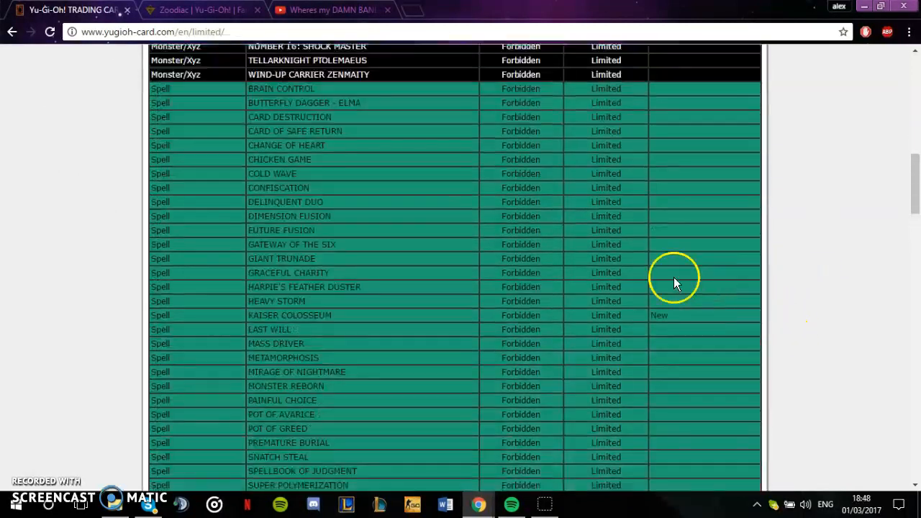
{"action": "mouse_move", "coordinate": [781, 353]}
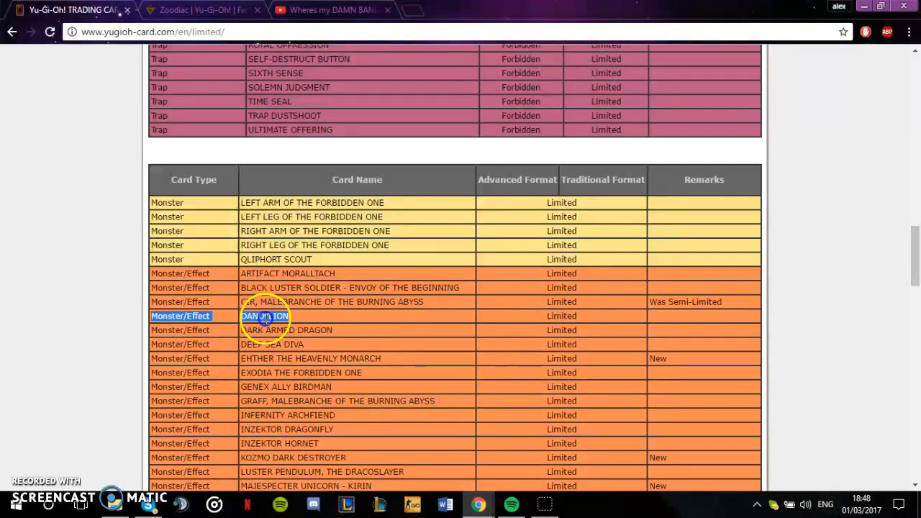
{"action": "scroll", "scroll_direction": "down", "scroll_amount": 3}
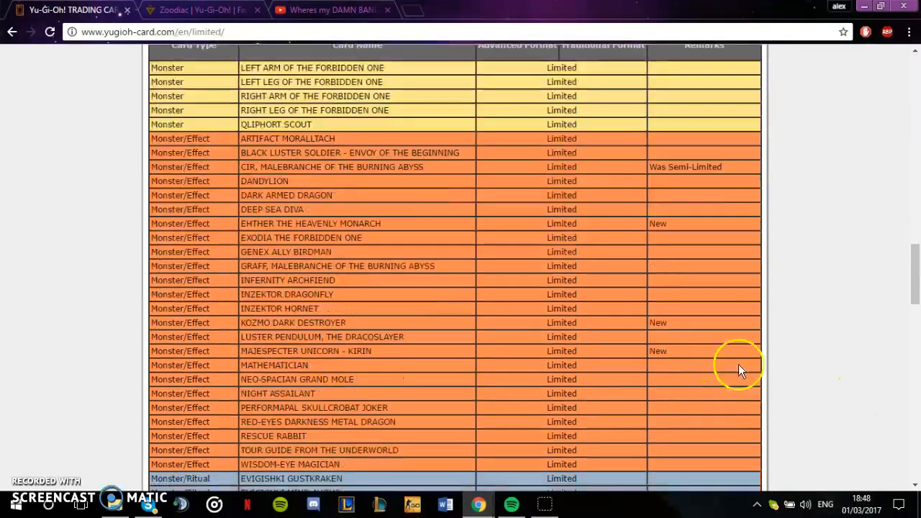
{"action": "scroll", "scroll_direction": "up", "scroll_amount": 3}
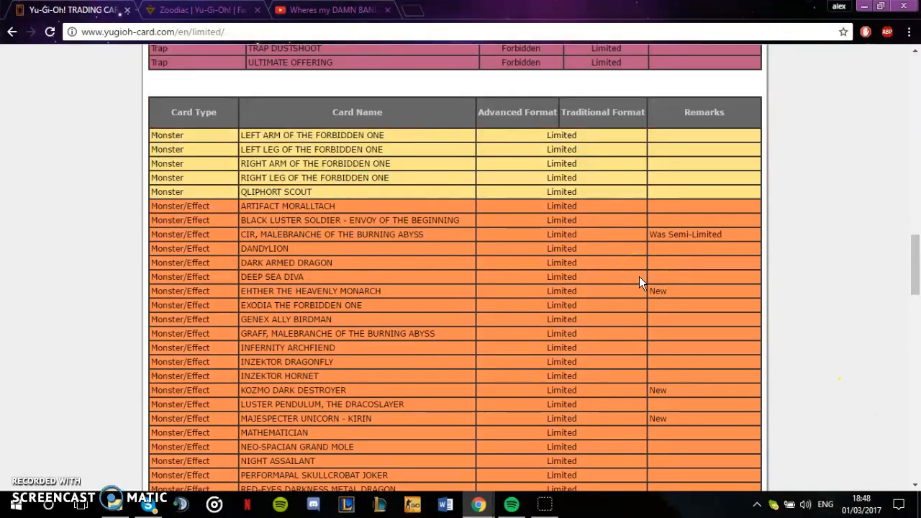
{"action": "scroll", "scroll_direction": "down", "scroll_amount": 3}
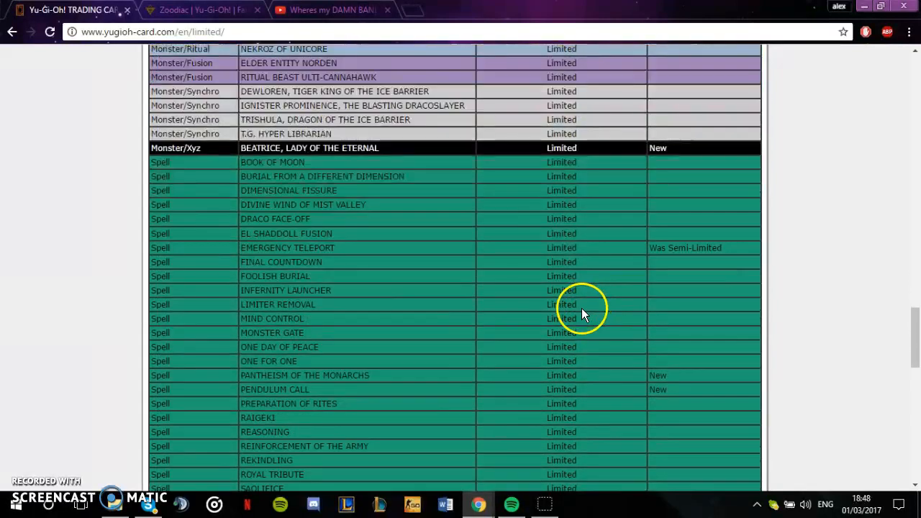
{"action": "scroll", "scroll_direction": "up", "scroll_amount": 3}
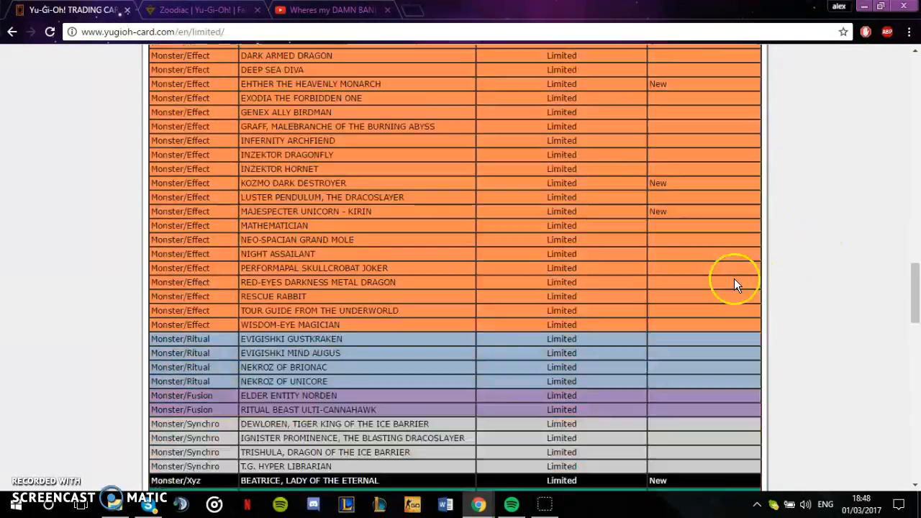
{"action": "scroll", "scroll_direction": "down", "scroll_amount": 3}
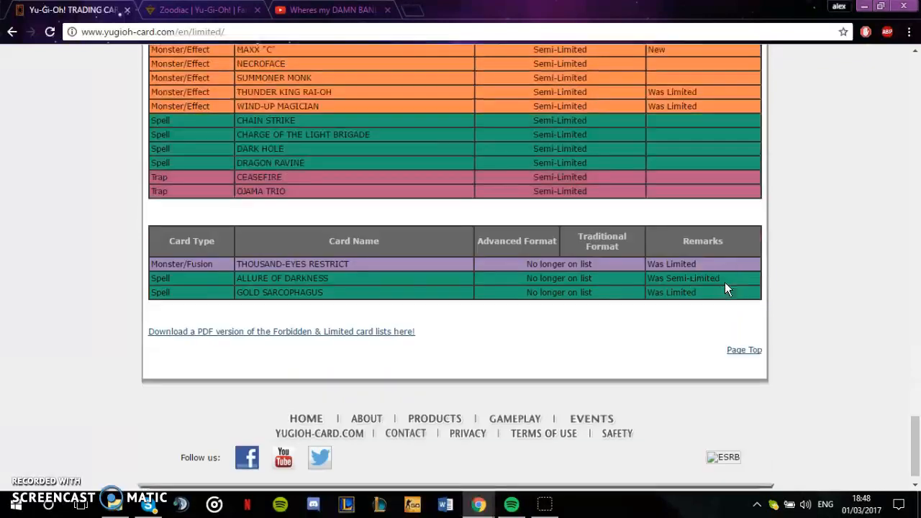
{"action": "scroll", "scroll_direction": "up", "scroll_amount": 3}
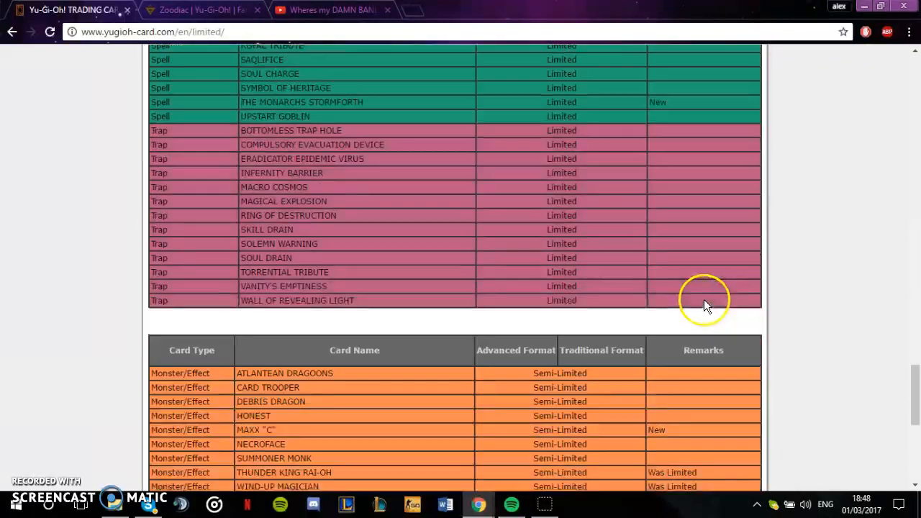
{"action": "scroll", "scroll_direction": "up", "scroll_amount": 3}
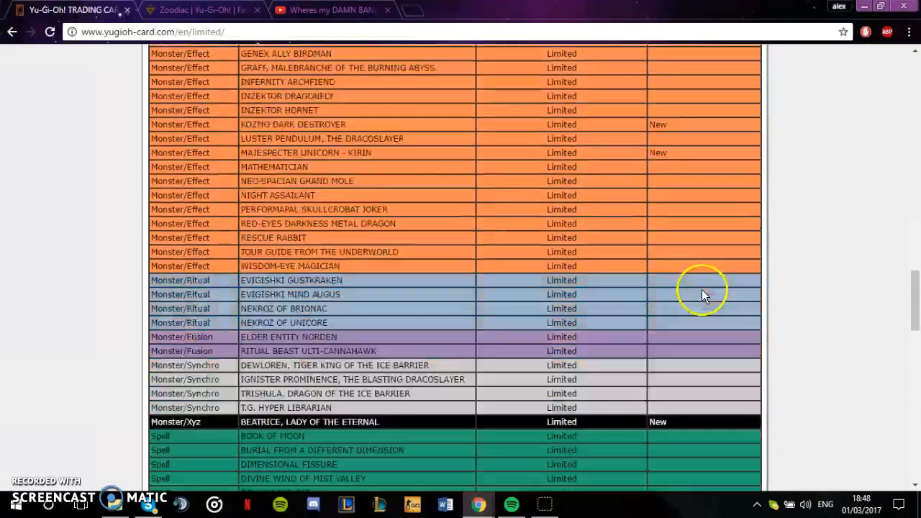
{"action": "scroll", "scroll_direction": "down", "scroll_amount": 3}
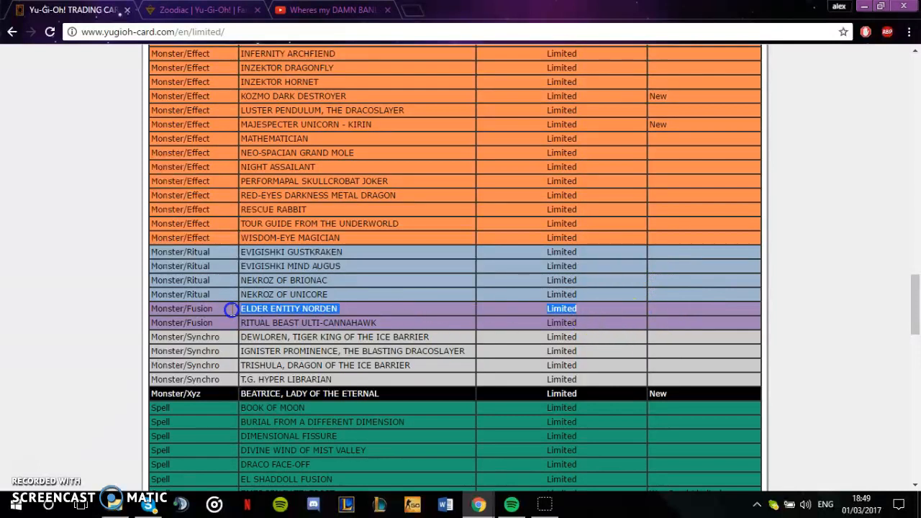
{"action": "scroll", "scroll_direction": "down", "scroll_amount": 3}
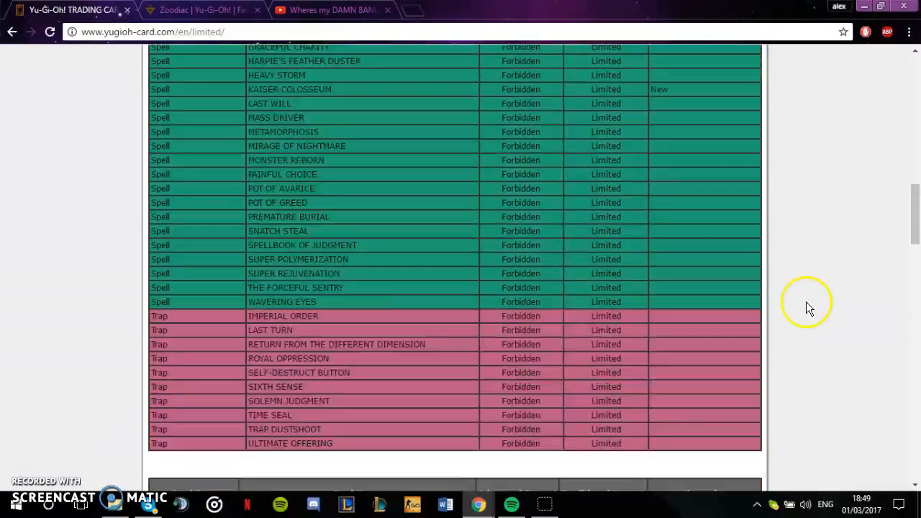
{"action": "scroll", "scroll_direction": "up", "scroll_amount": 3}
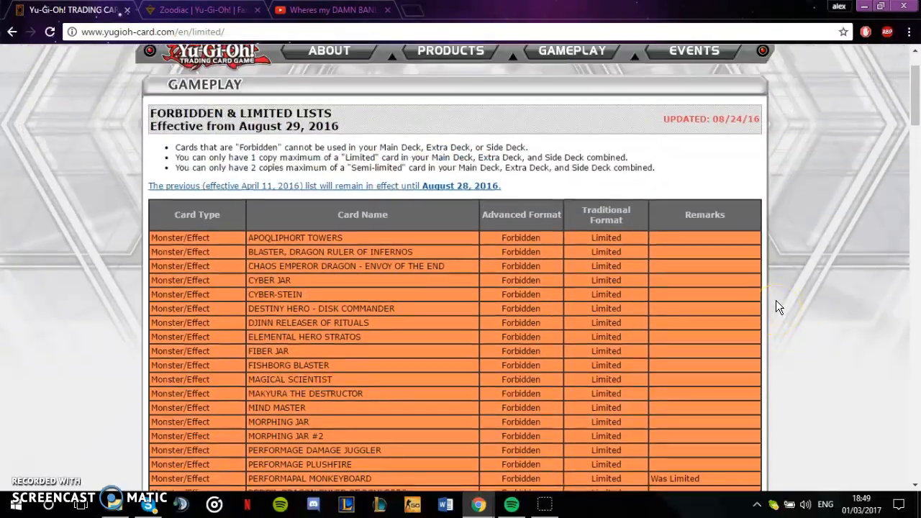
{"action": "scroll", "scroll_direction": "up", "scroll_amount": 3}
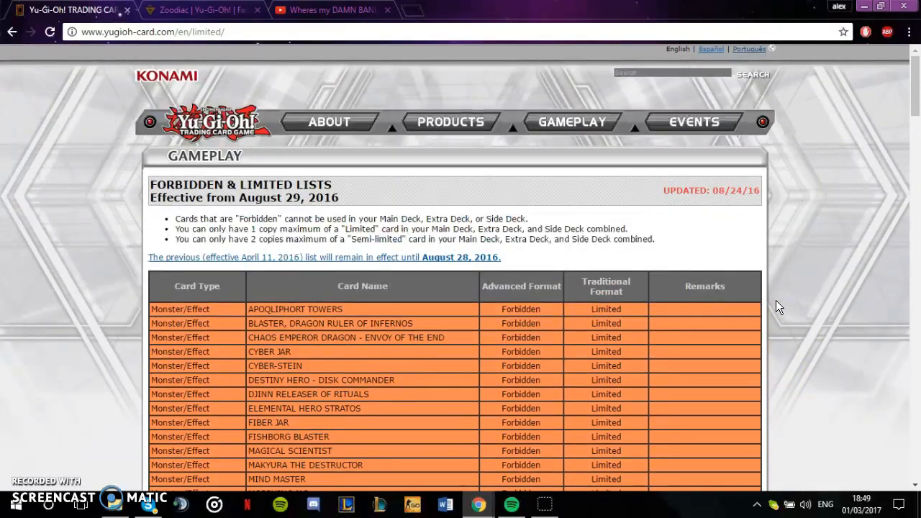
{"action": "scroll", "scroll_direction": "down", "scroll_amount": 3}
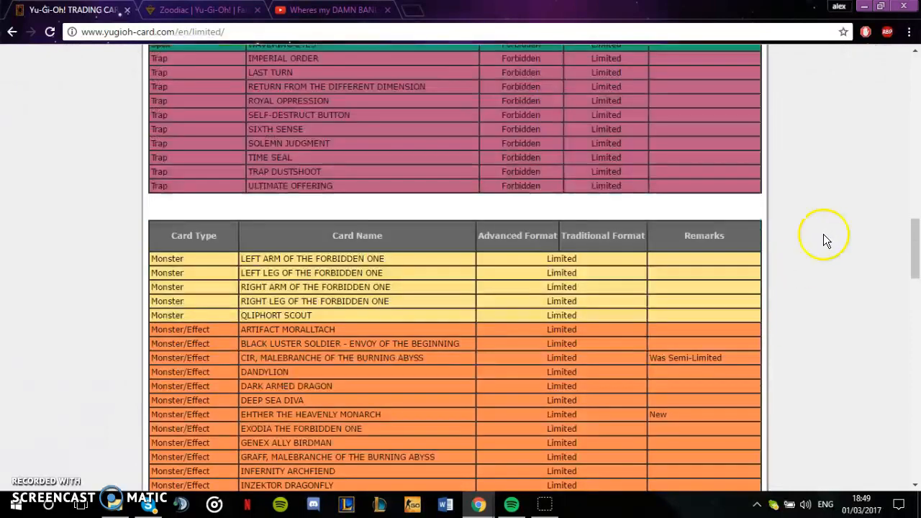
{"action": "scroll", "scroll_direction": "down", "scroll_amount": 3}
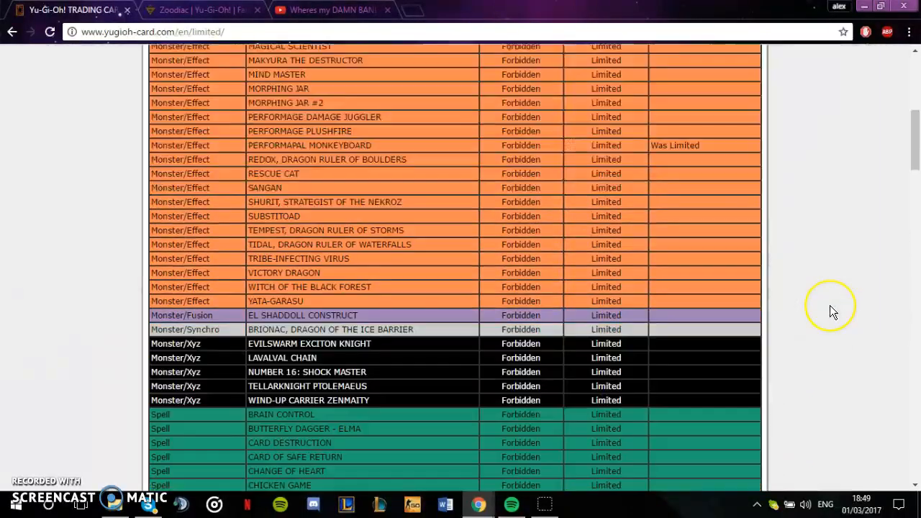
{"action": "scroll", "scroll_direction": "down", "scroll_amount": 3}
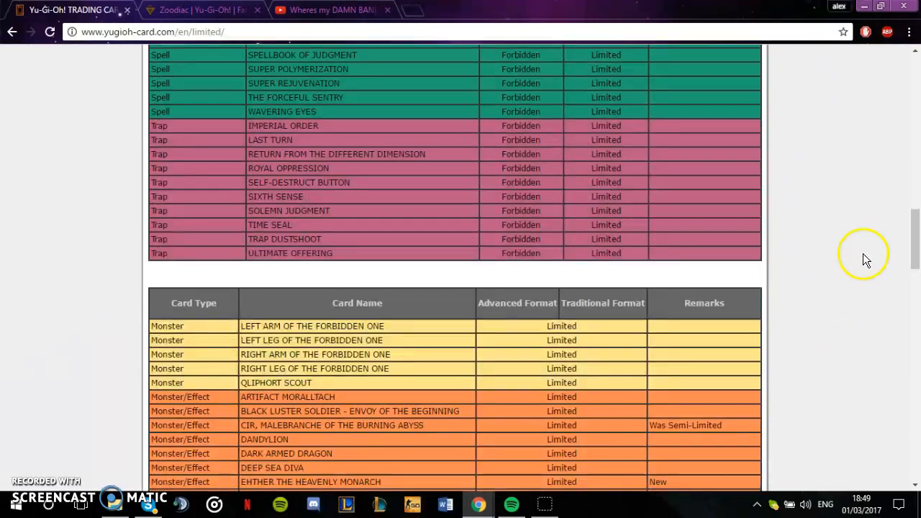
{"action": "scroll", "scroll_direction": "up", "scroll_amount": 3}
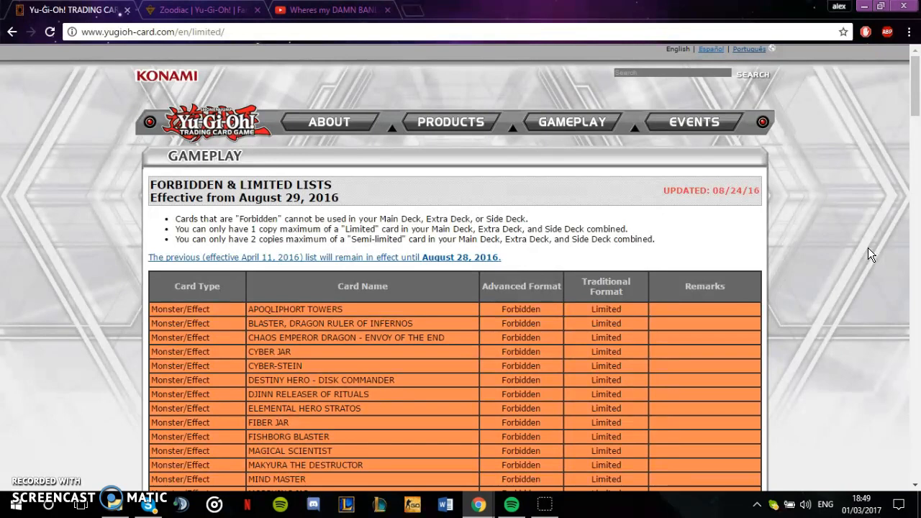
Step: Scroll past the Forbidden table down to the Limited list's Spell rows
{"action": "scroll", "scroll_direction": "down", "scroll_amount": 3}
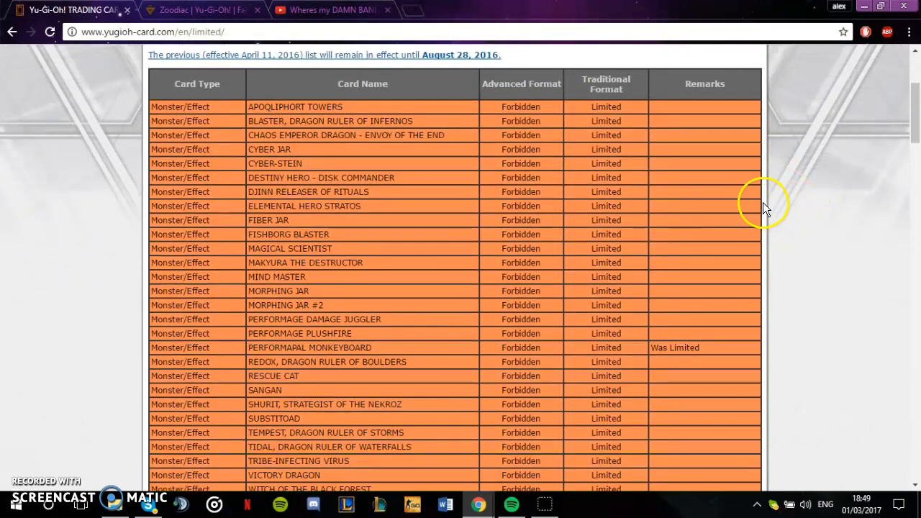
{"action": "scroll", "scroll_direction": "down", "scroll_amount": 3}
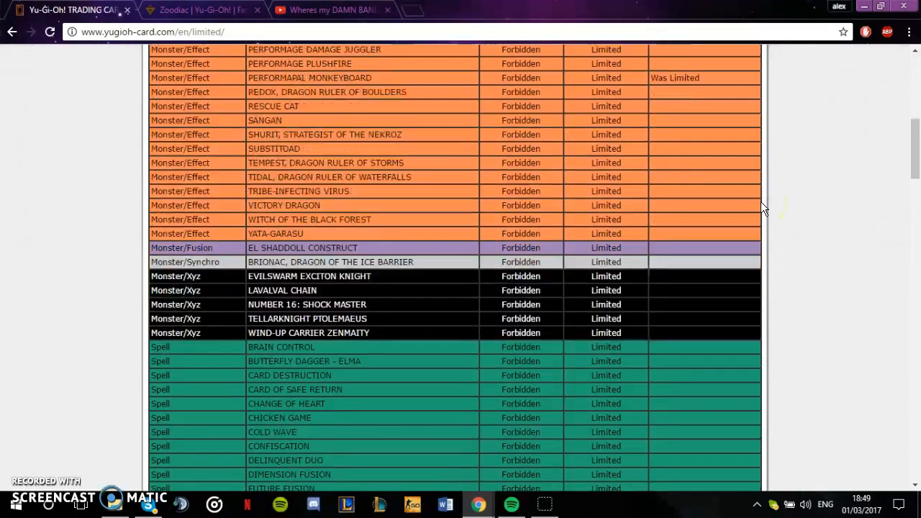
{"action": "scroll", "scroll_direction": "down", "scroll_amount": 3}
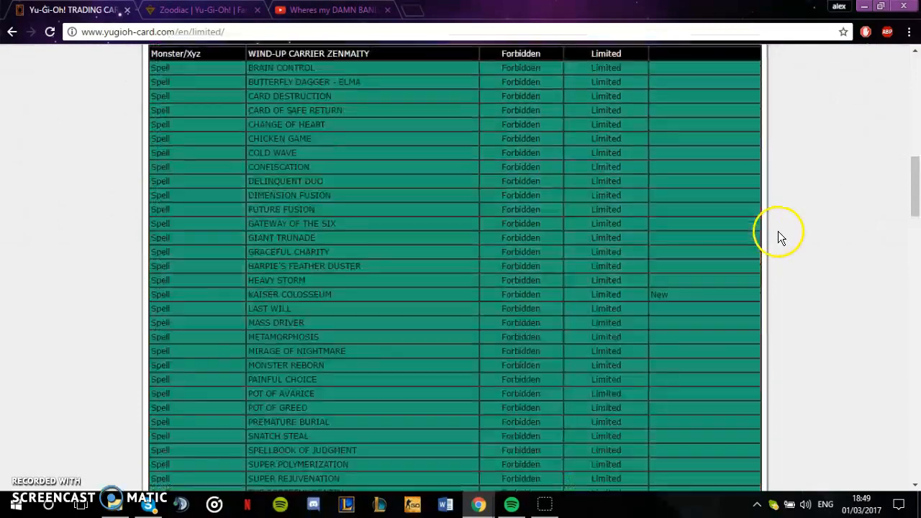
{"action": "scroll", "scroll_direction": "up", "scroll_amount": 3}
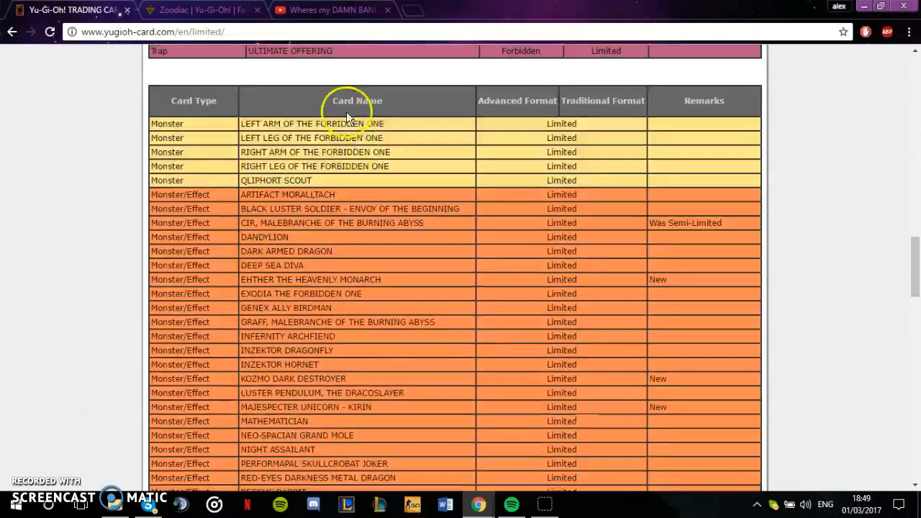
{"action": "scroll", "scroll_direction": "down", "scroll_amount": 3}
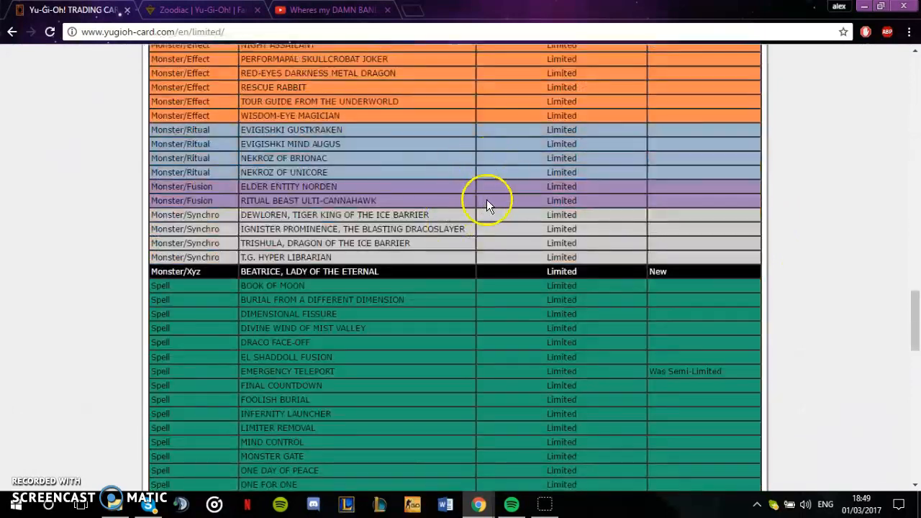
{"action": "scroll", "scroll_direction": "down", "scroll_amount": 3}
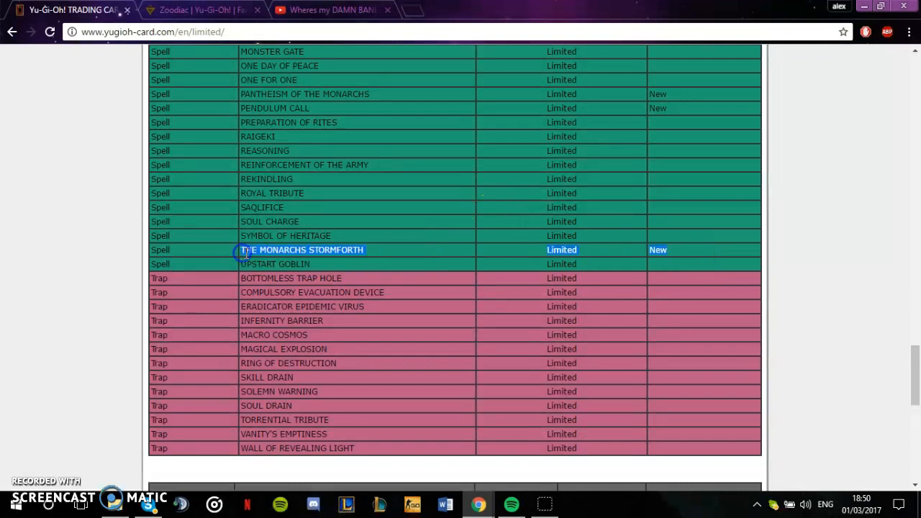
{"action": "scroll", "scroll_direction": "up", "scroll_amount": 3}
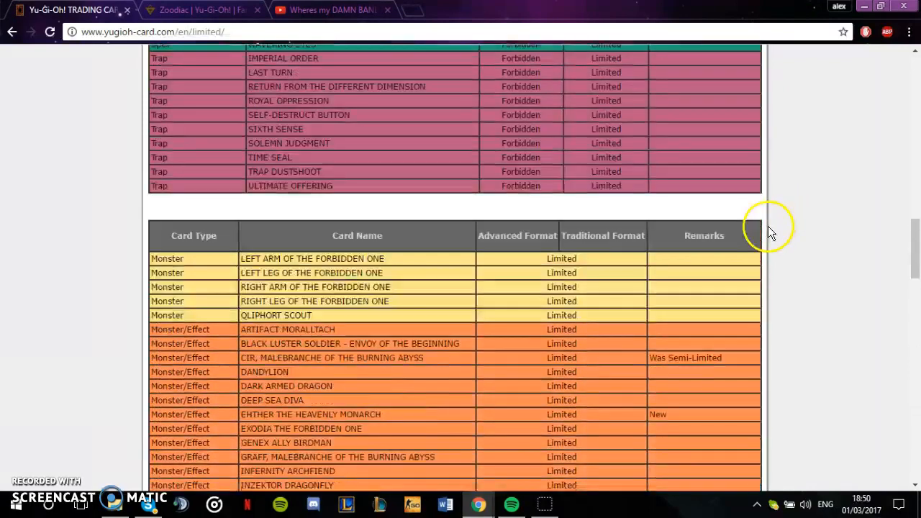
{"action": "scroll", "scroll_direction": "down", "scroll_amount": 3}
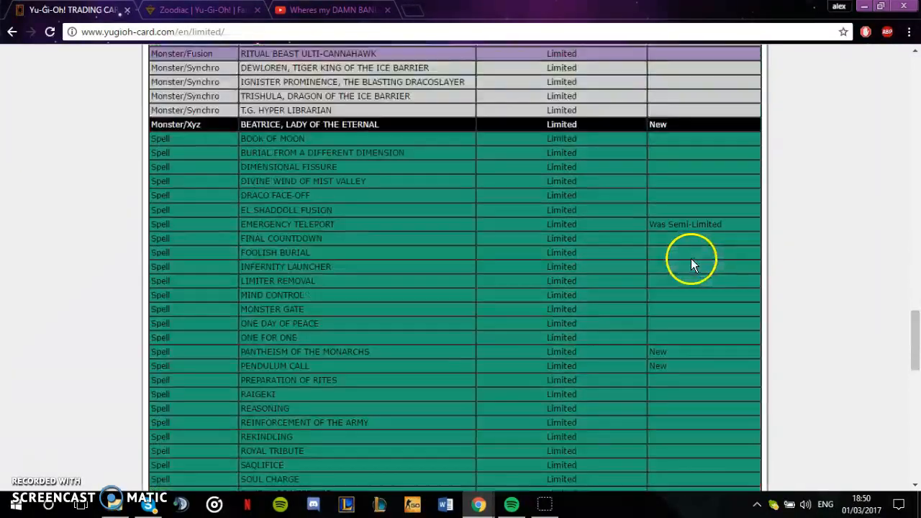
{"action": "scroll", "scroll_direction": "down", "scroll_amount": 3}
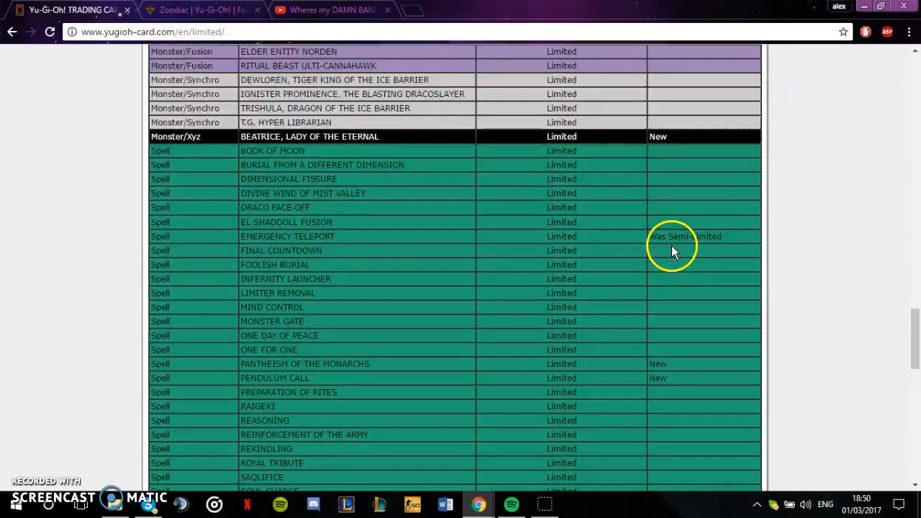
Step: Scroll up from the Spells, then down to the Forbidden Monster/Effect and Xyz entries
{"action": "scroll", "scroll_direction": "up", "scroll_amount": 3}
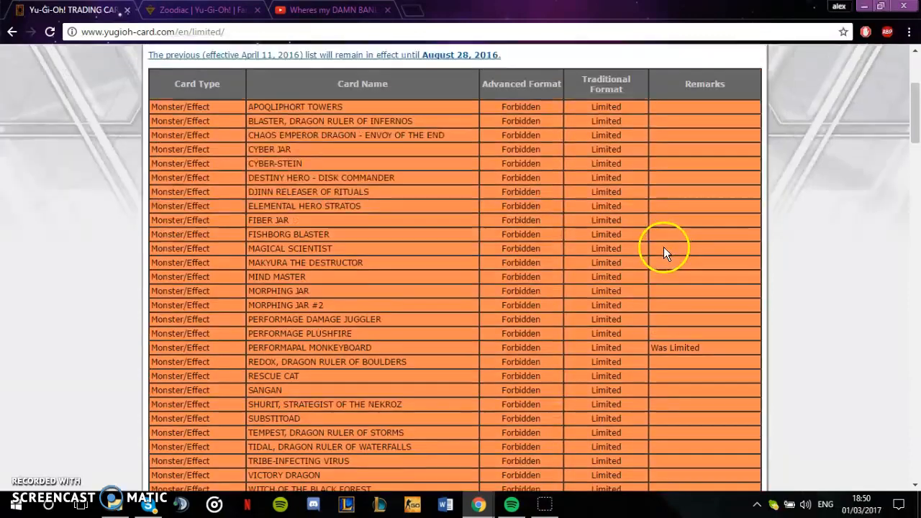
{"action": "scroll", "scroll_direction": "up", "scroll_amount": 3}
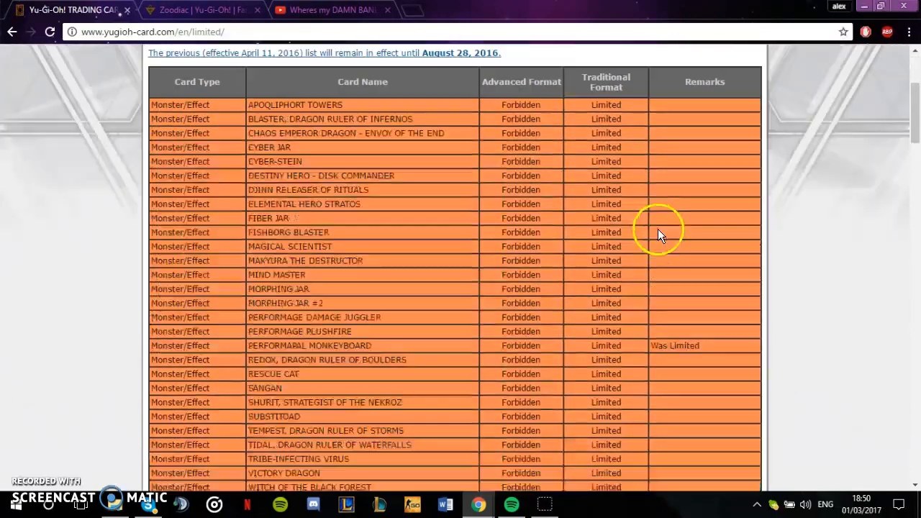
{"action": "scroll", "scroll_direction": "down", "scroll_amount": 3}
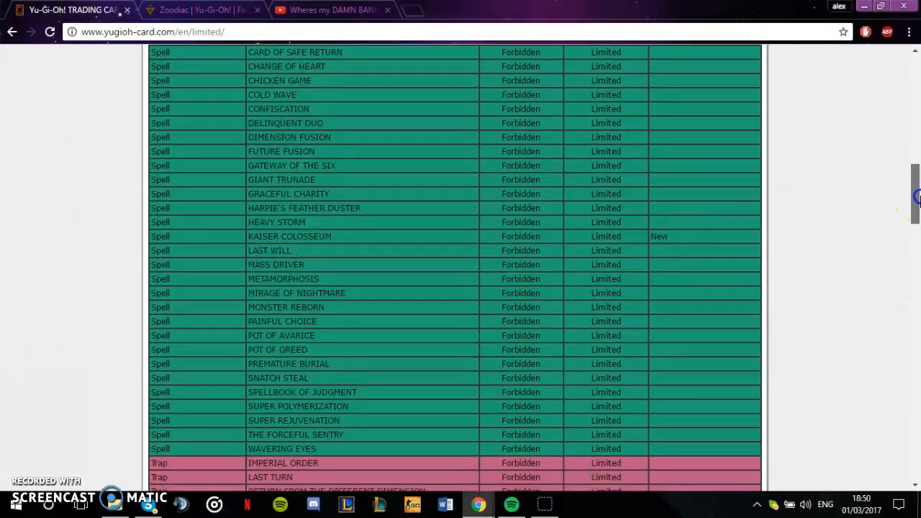
{"action": "scroll", "scroll_direction": "down", "scroll_amount": 3}
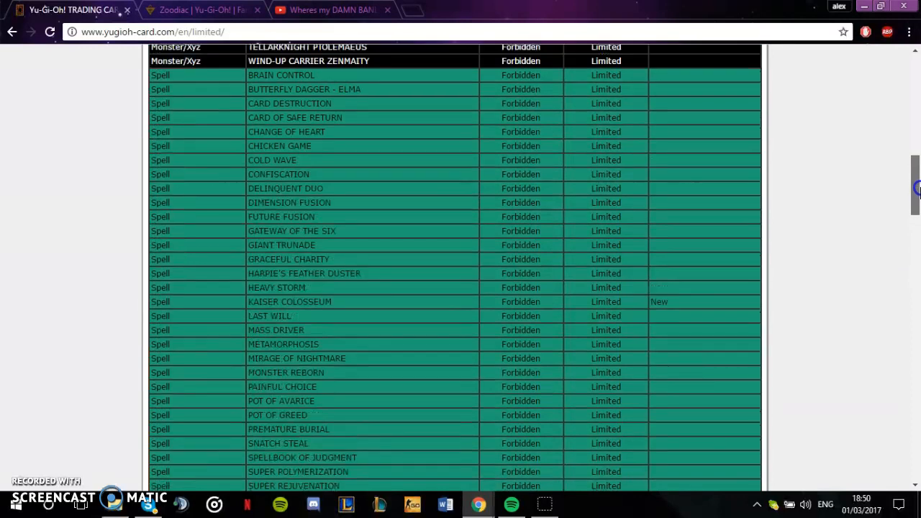
{"action": "scroll", "scroll_direction": "down", "scroll_amount": 3}
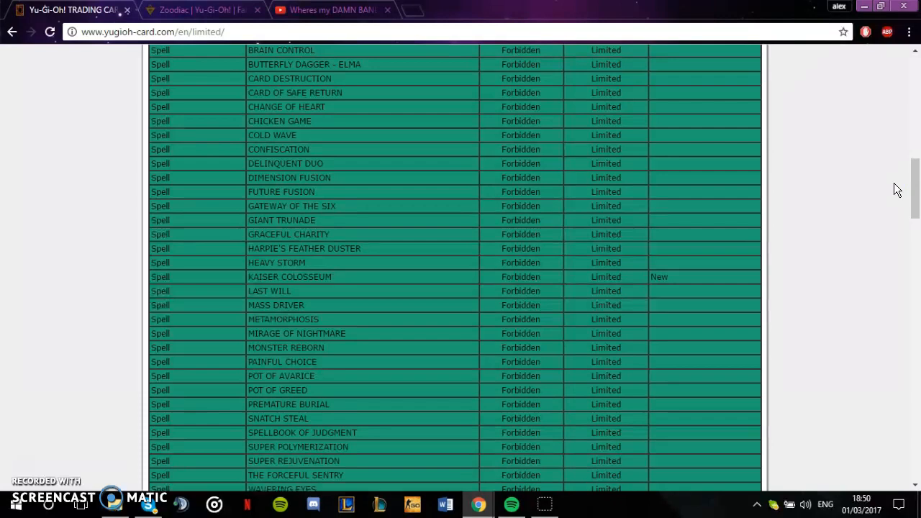
{"action": "scroll", "scroll_direction": "up", "scroll_amount": 3}
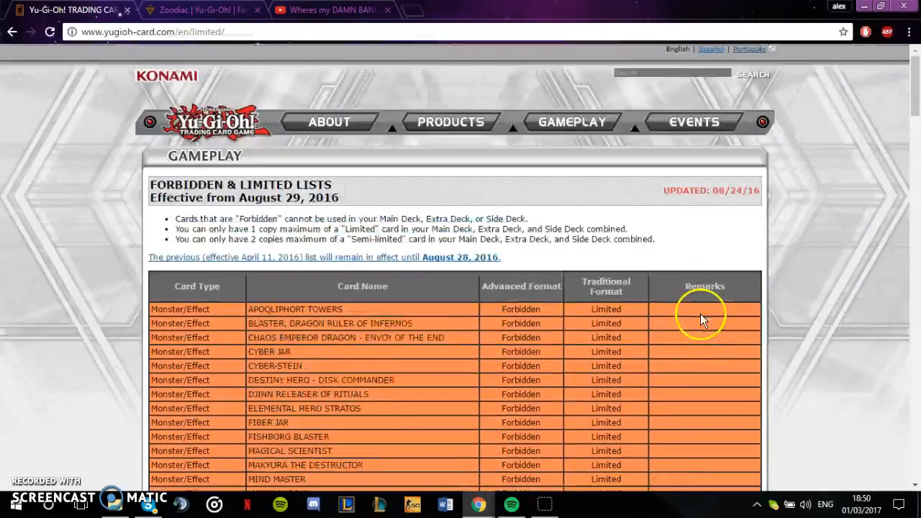
{"action": "scroll", "scroll_direction": "down", "scroll_amount": 3}
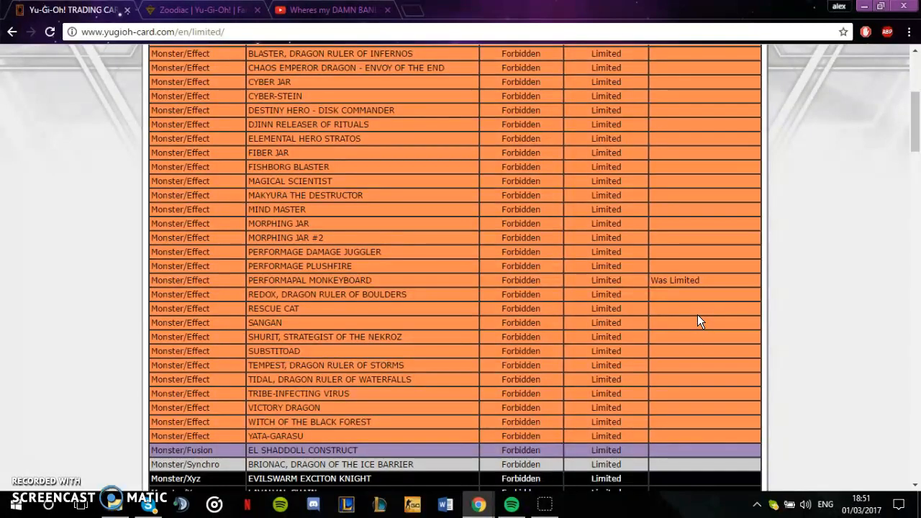
{"action": "scroll", "scroll_direction": "up", "scroll_amount": 3}
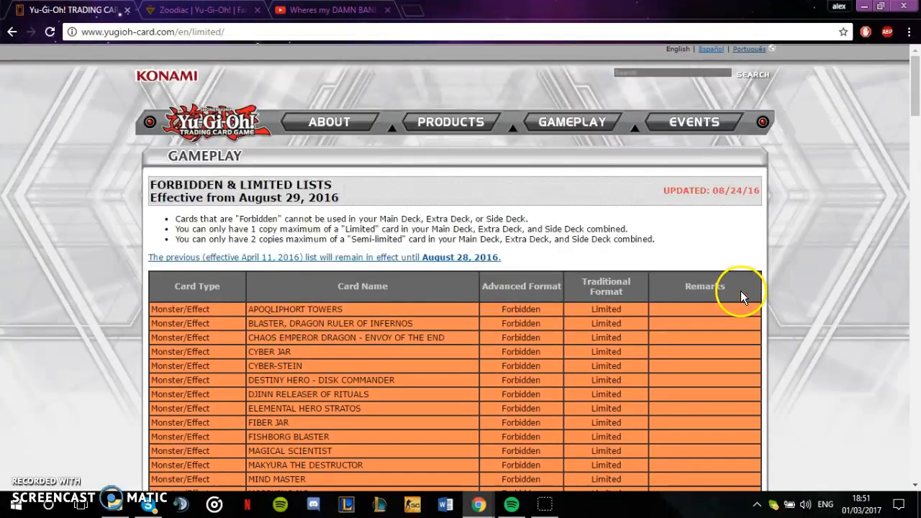
{"action": "mouse_move", "coordinate": [795, 407]}
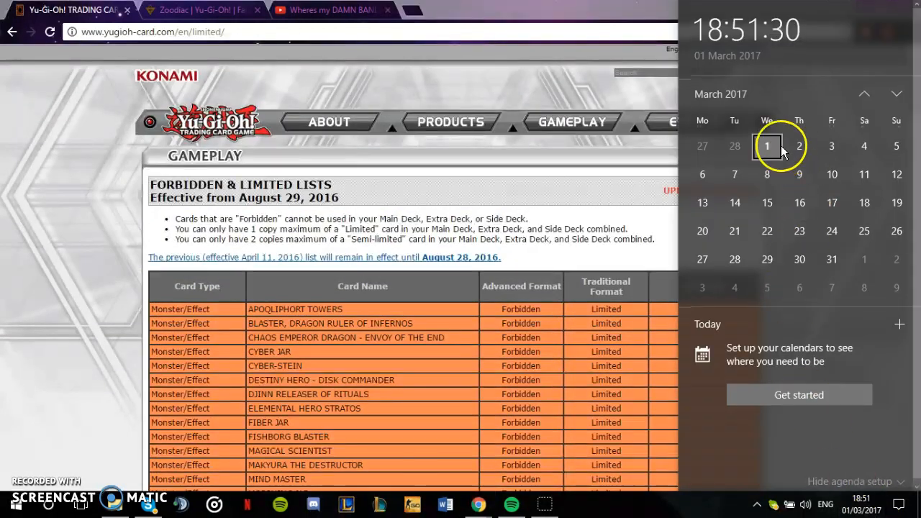
{"action": "mouse_move", "coordinate": [735, 146]}
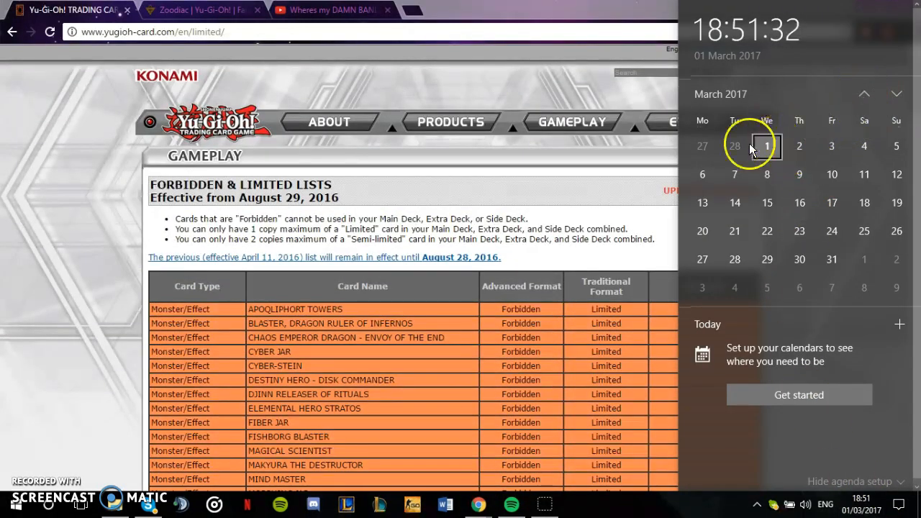
{"action": "left_click", "coordinate": [295, 212]}
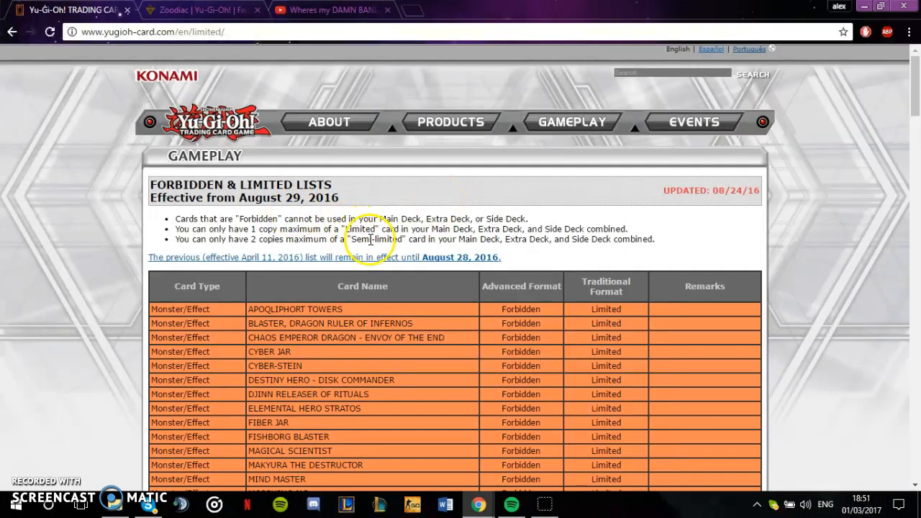
{"action": "mouse_move", "coordinate": [371, 239]}
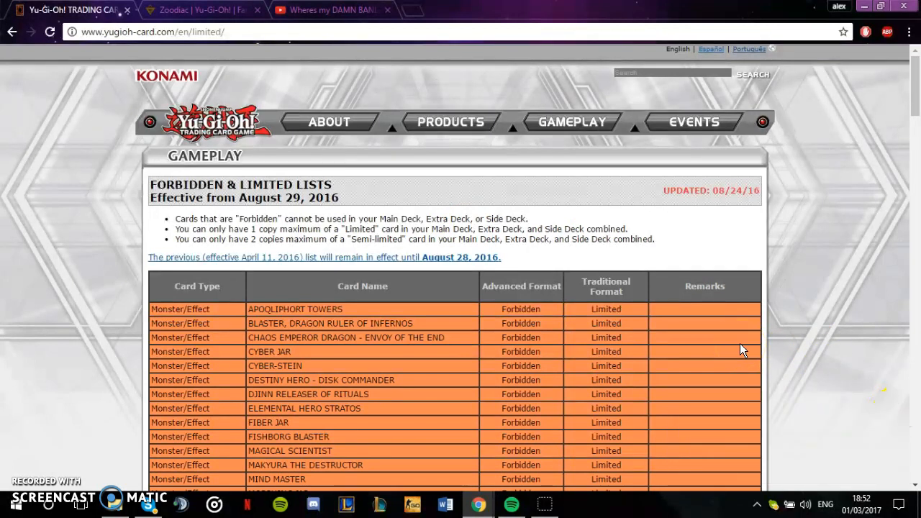
{"action": "mouse_move", "coordinate": [765, 323]}
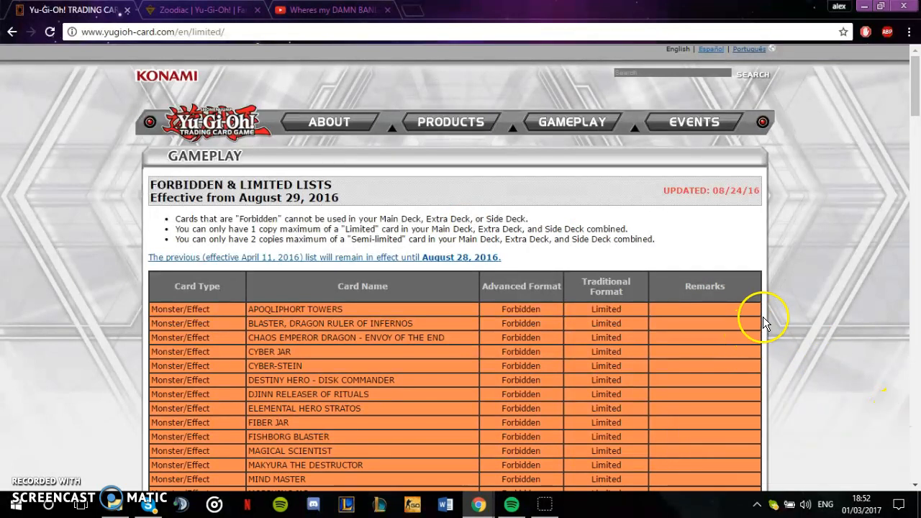
{"action": "mouse_move", "coordinate": [762, 309]}
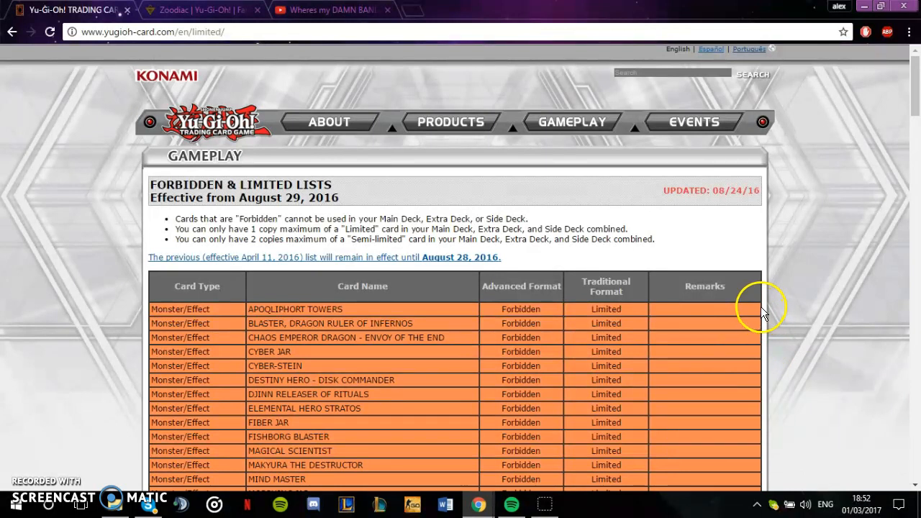
{"action": "mouse_move", "coordinate": [763, 295]}
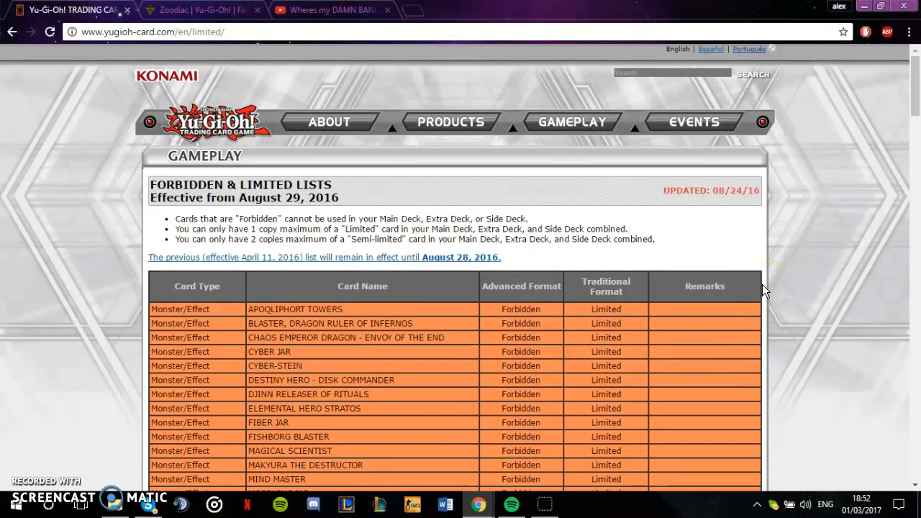
{"action": "mouse_move", "coordinate": [651, 280]}
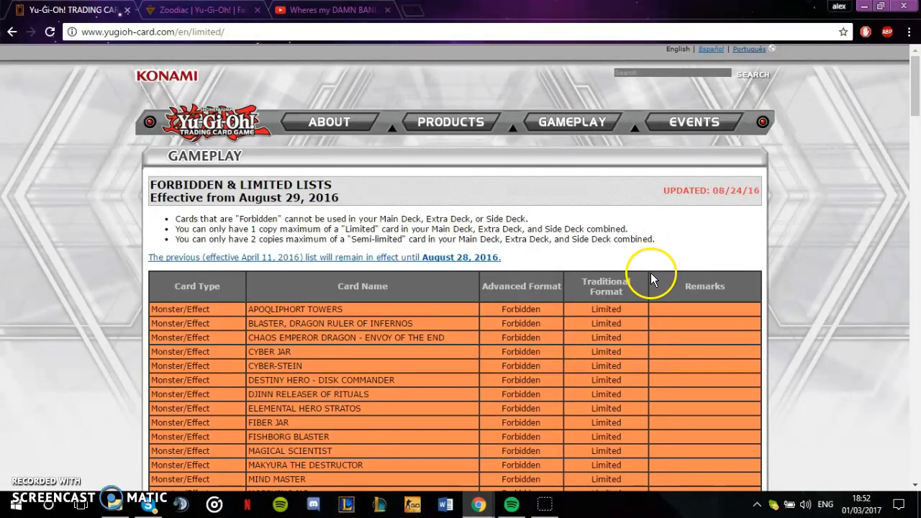
Step: Scroll through the Limited fusion monsters and Spells, then back up to the Forbidden monsters
{"action": "scroll", "scroll_direction": "down", "scroll_amount": 3}
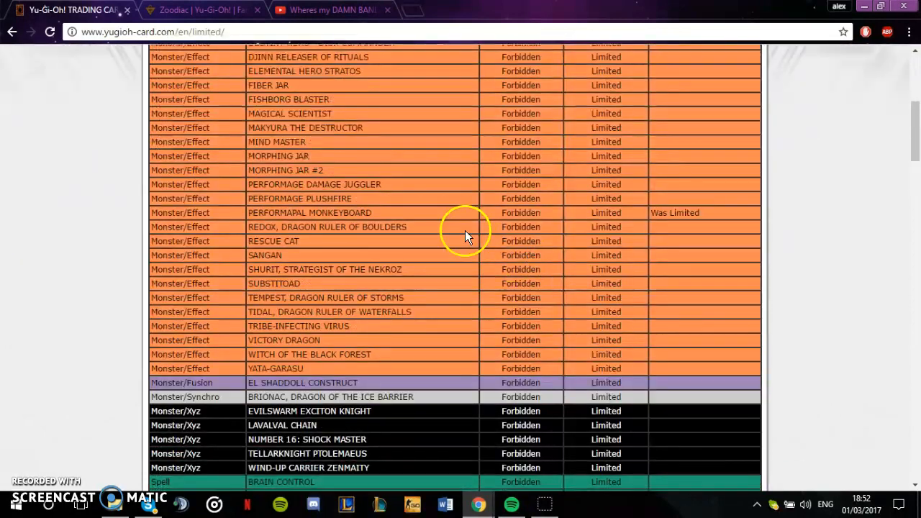
{"action": "scroll", "scroll_direction": "up", "scroll_amount": 3}
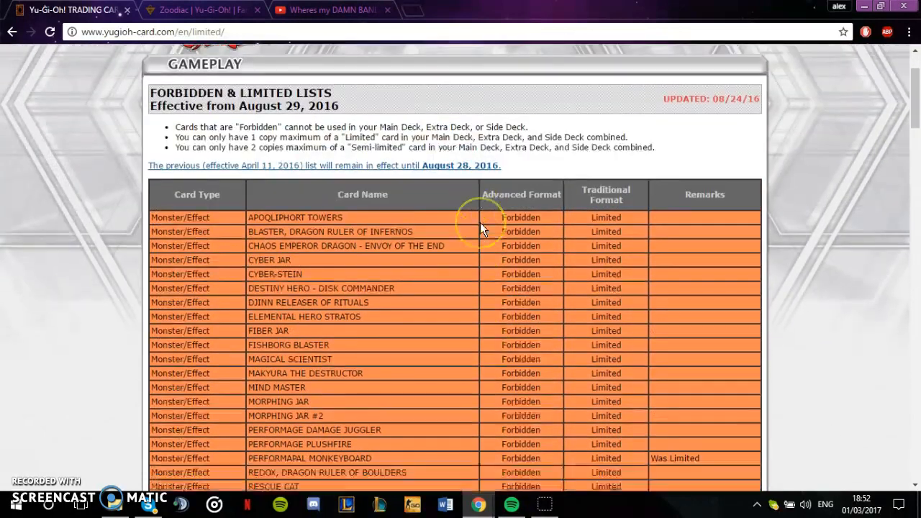
{"action": "scroll", "scroll_direction": "down", "scroll_amount": 3}
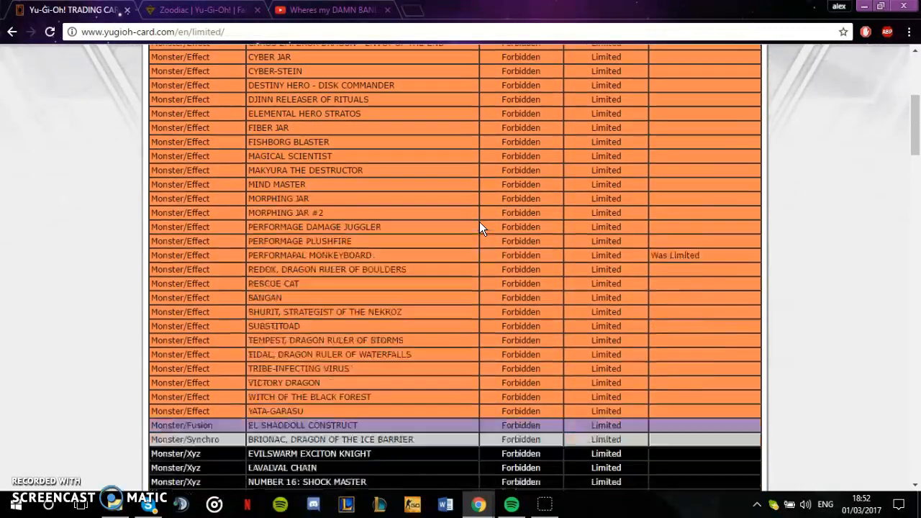
{"action": "scroll", "scroll_direction": "down", "scroll_amount": 3}
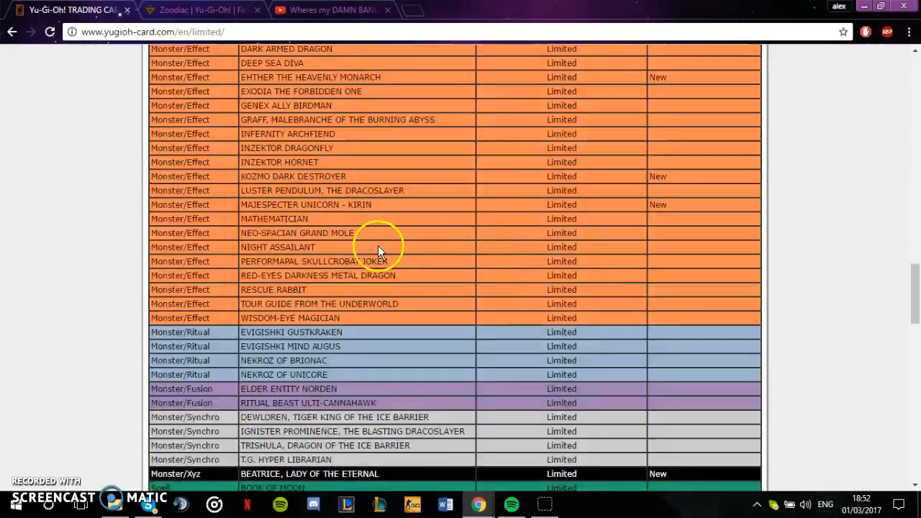
{"action": "scroll", "scroll_direction": "up", "scroll_amount": 3}
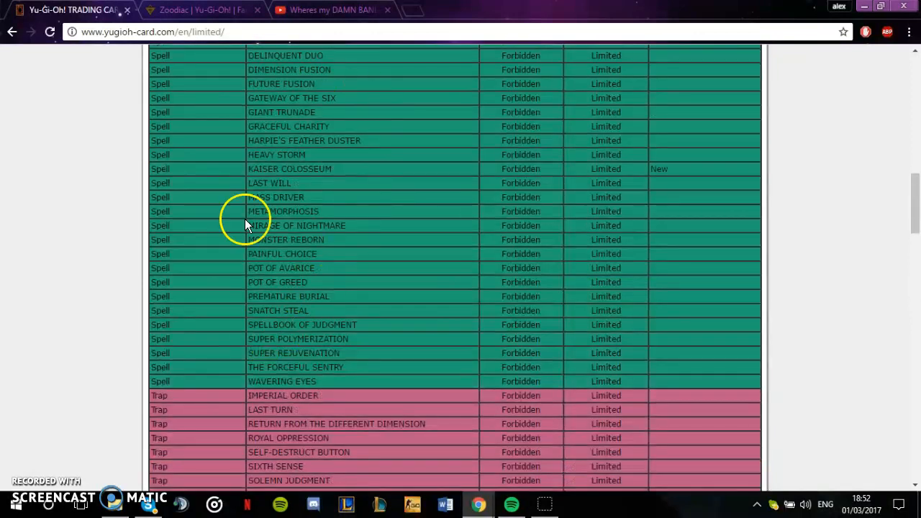
{"action": "scroll", "scroll_direction": "up", "scroll_amount": 3}
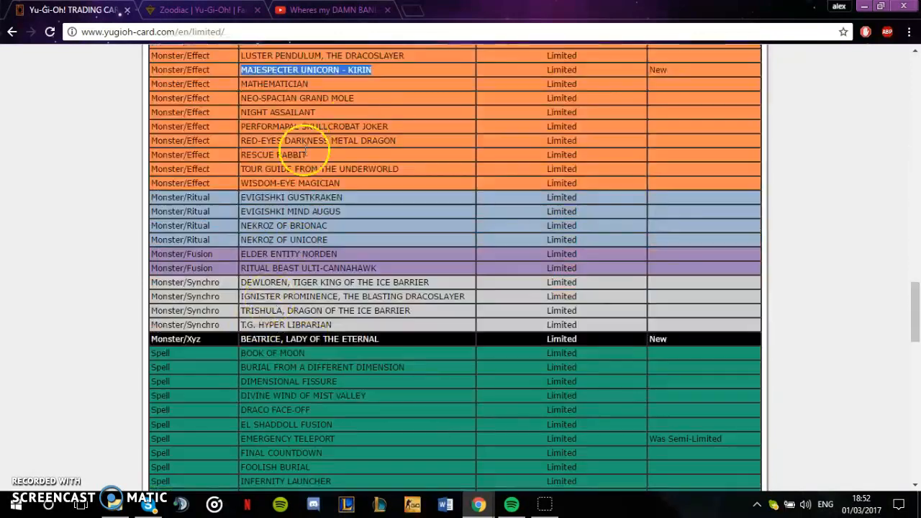
{"action": "scroll", "scroll_direction": "up", "scroll_amount": 3}
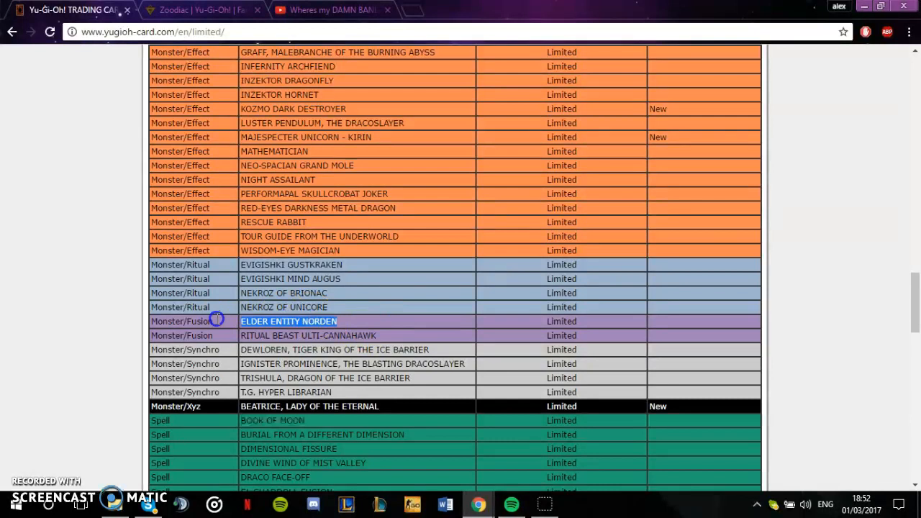
{"action": "scroll", "scroll_direction": "down", "scroll_amount": 3}
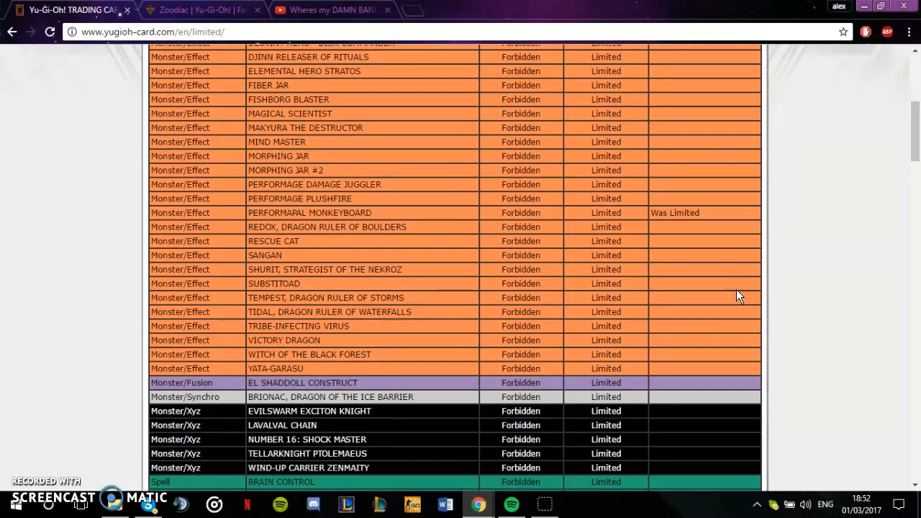
Step: Scroll to the list's top and switch to the 'Wheres my DAMN BANLIST Konami !?!' YouTube tab
{"action": "scroll", "scroll_direction": "up", "scroll_amount": 3}
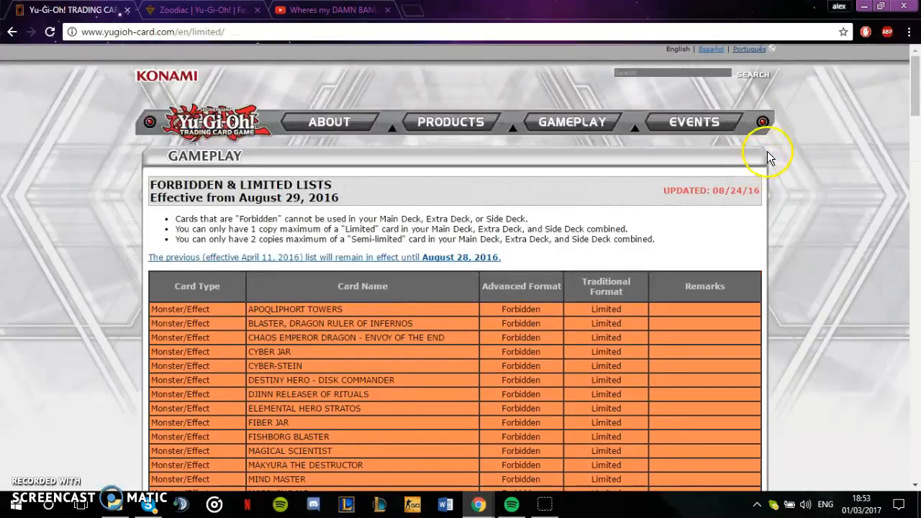
{"action": "left_click", "coordinate": [327, 10]}
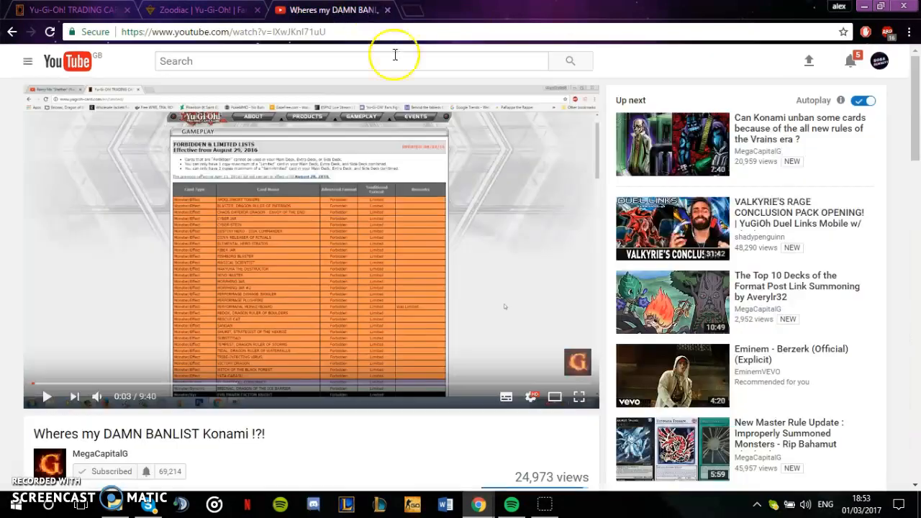
{"action": "mouse_move", "coordinate": [500, 133]}
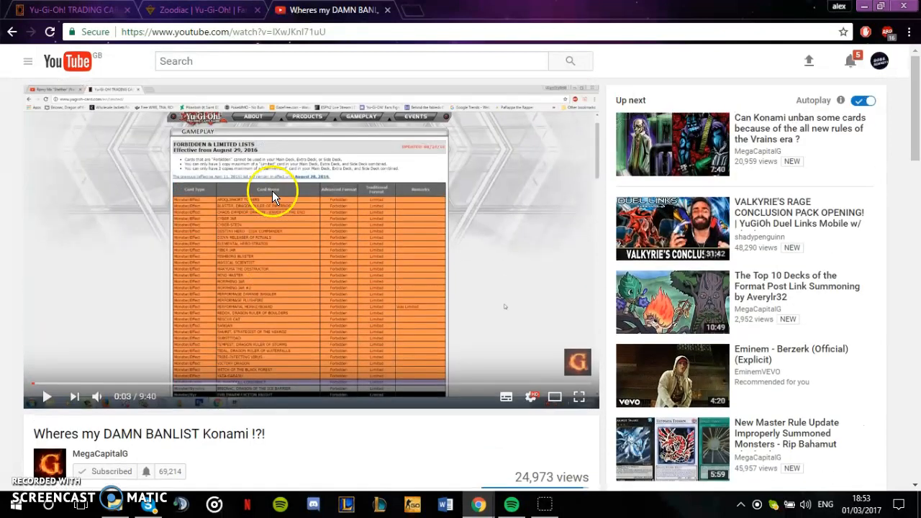
{"action": "mouse_move", "coordinate": [101, 90]}
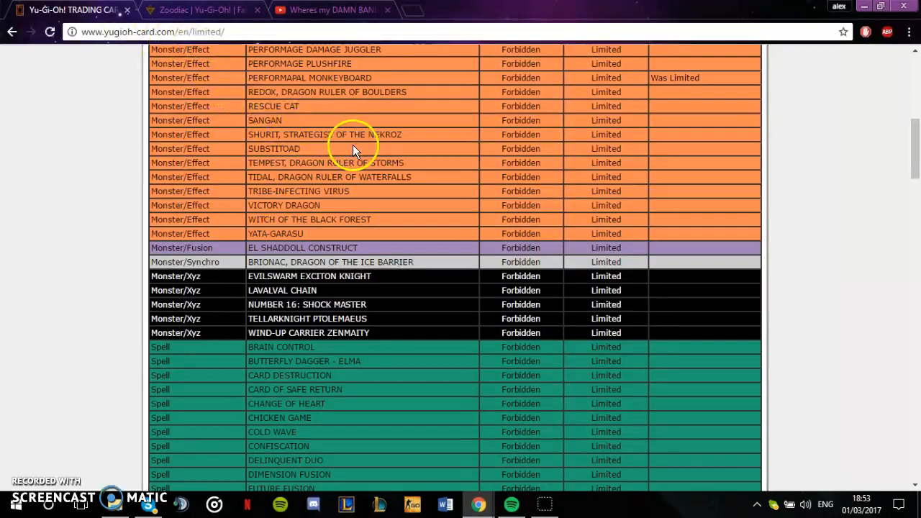
Step: Scroll down through the Forbidden Xyz monsters and Spells, then back to the page top
{"action": "scroll", "scroll_direction": "up", "scroll_amount": 3}
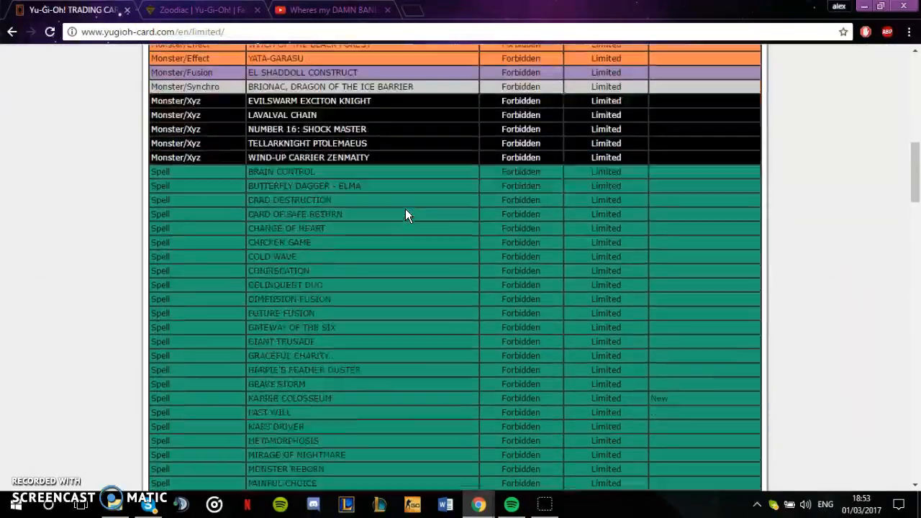
{"action": "scroll", "scroll_direction": "down", "scroll_amount": 3}
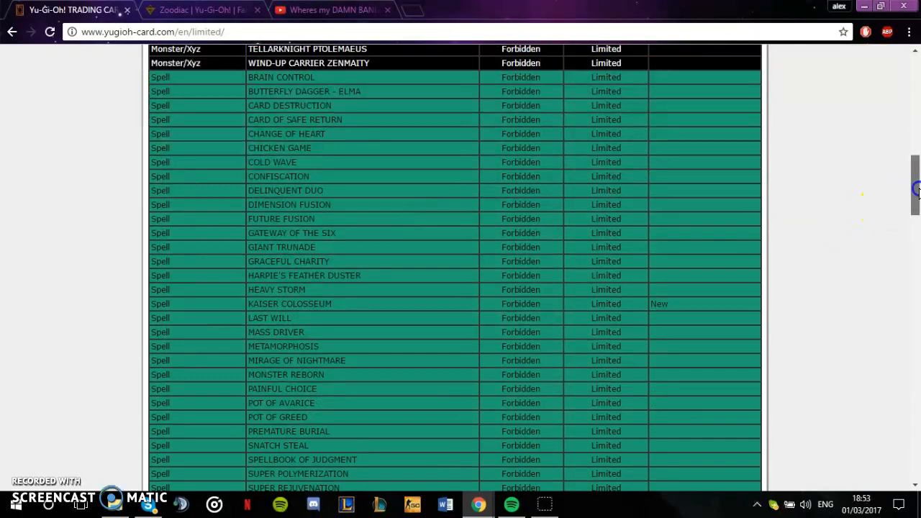
{"action": "scroll", "scroll_direction": "down", "scroll_amount": 3}
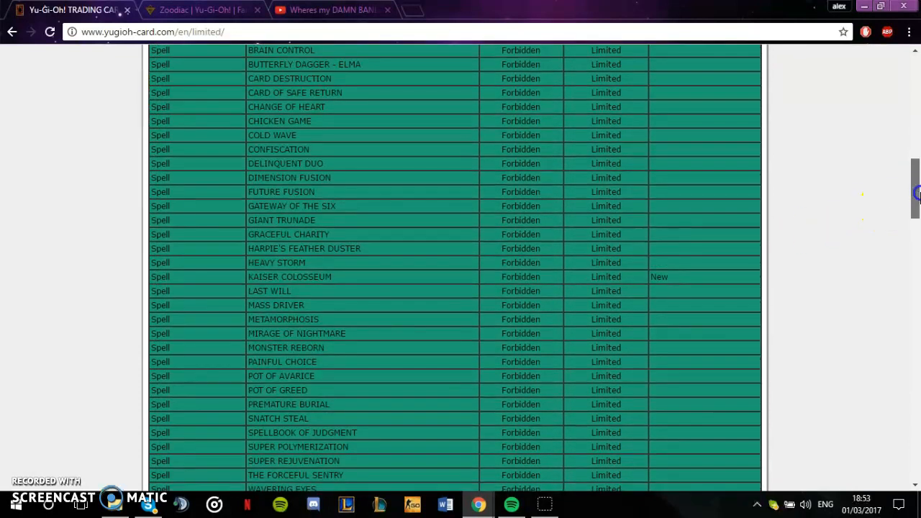
{"action": "scroll", "scroll_direction": "up", "scroll_amount": 3}
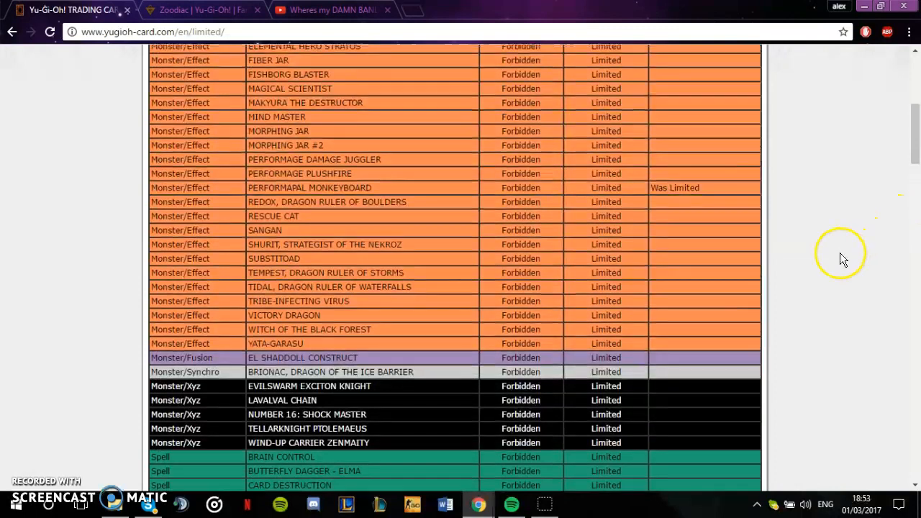
{"action": "scroll", "scroll_direction": "up", "scroll_amount": 3}
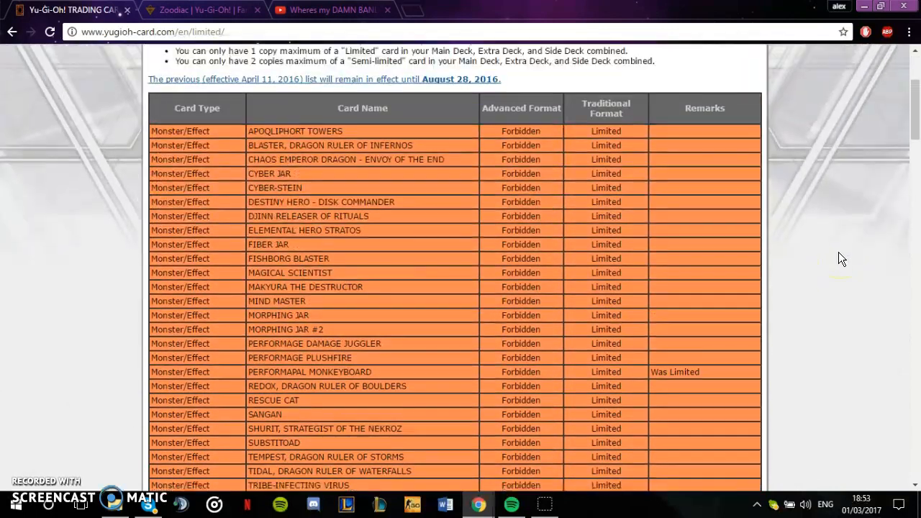
{"action": "scroll", "scroll_direction": "up", "scroll_amount": 3}
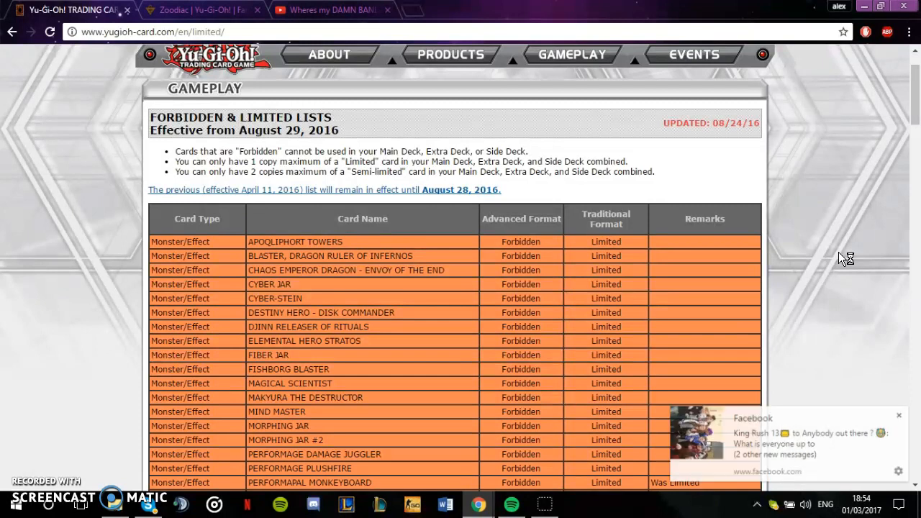
{"action": "mouse_move", "coordinate": [917, 389]}
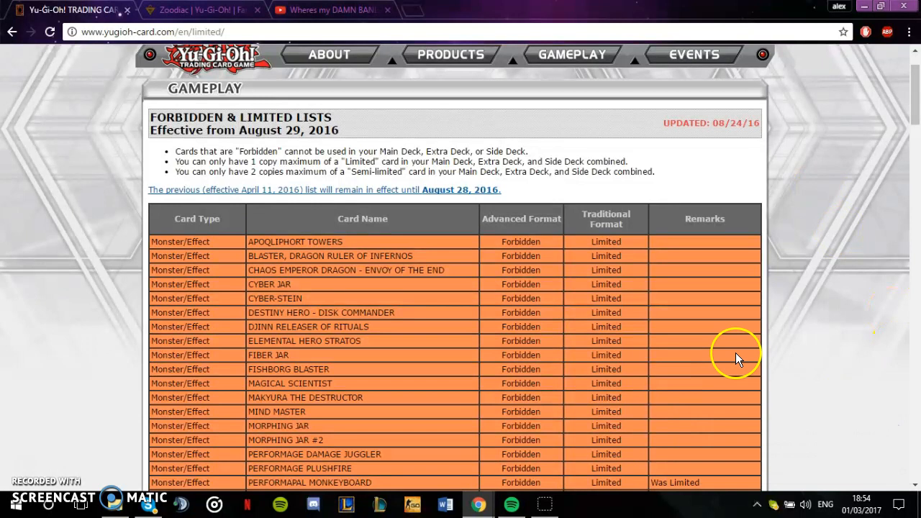
{"action": "mouse_move", "coordinate": [423, 214]}
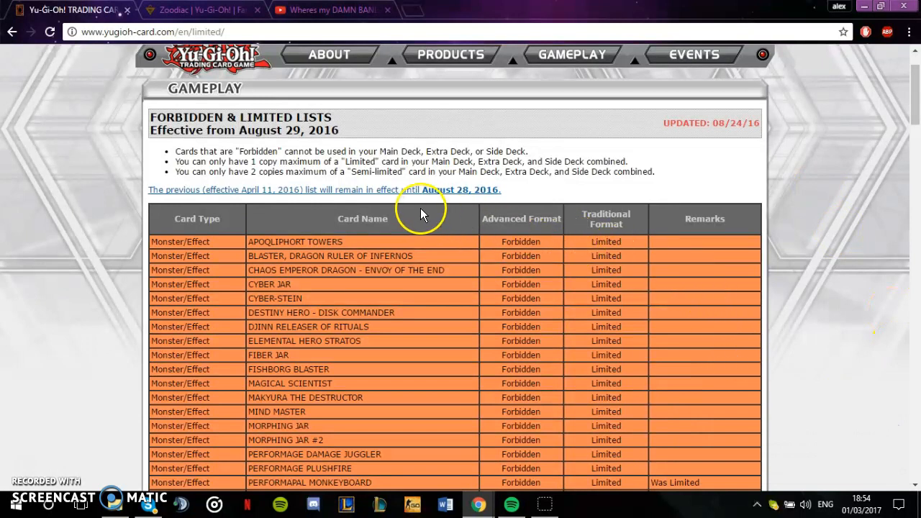
{"action": "scroll", "scroll_direction": "down", "scroll_amount": 3}
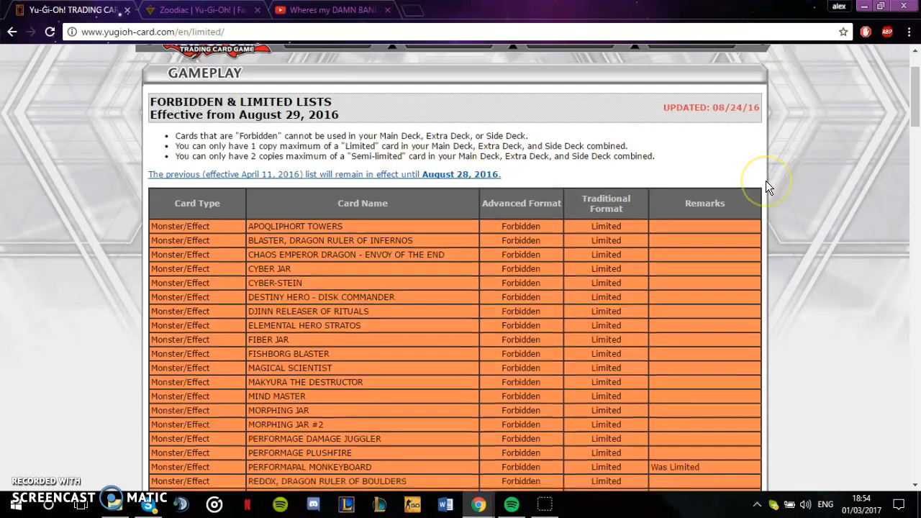
{"action": "scroll", "scroll_direction": "down", "scroll_amount": 3}
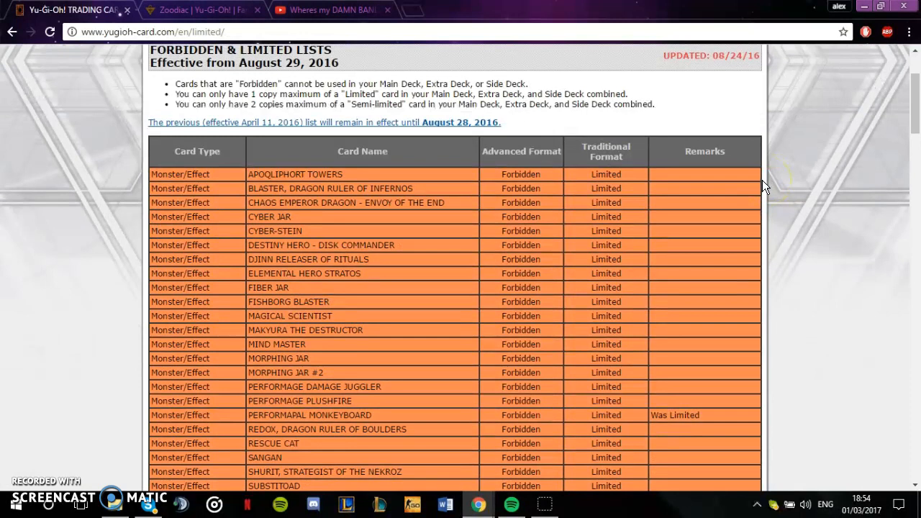
{"action": "mouse_move", "coordinate": [762, 139]}
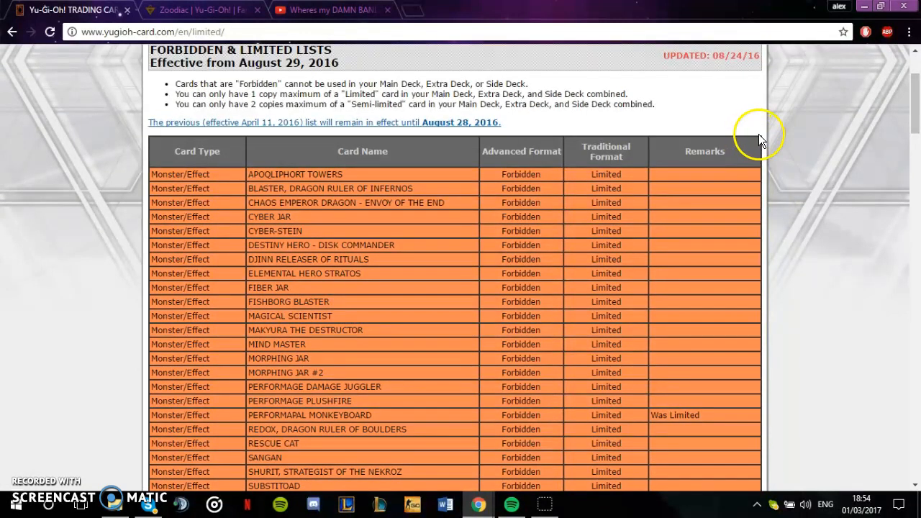
{"action": "scroll", "scroll_direction": "down", "scroll_amount": 3}
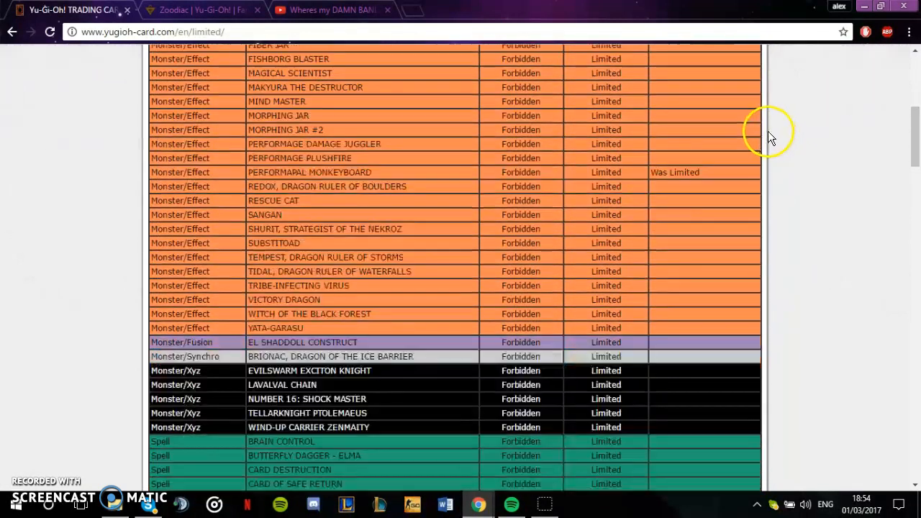
{"action": "scroll", "scroll_direction": "down", "scroll_amount": 3}
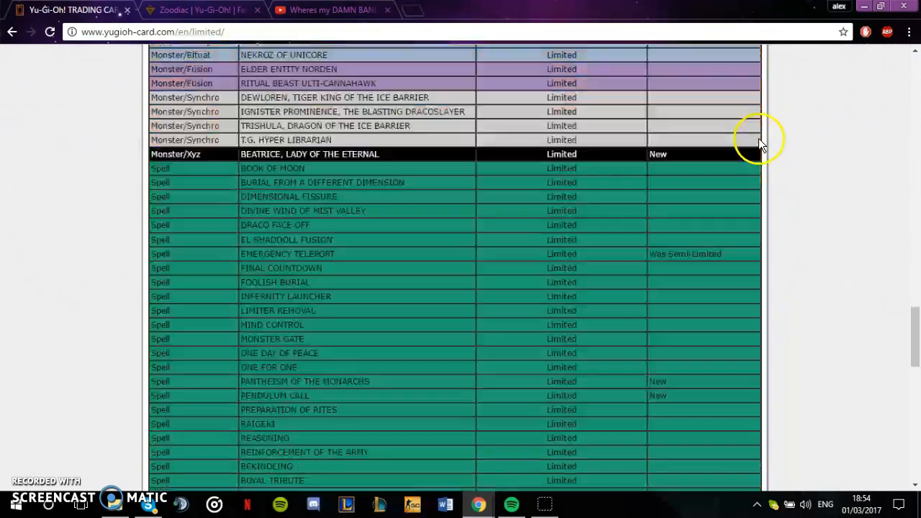
{"action": "scroll", "scroll_direction": "down", "scroll_amount": 3}
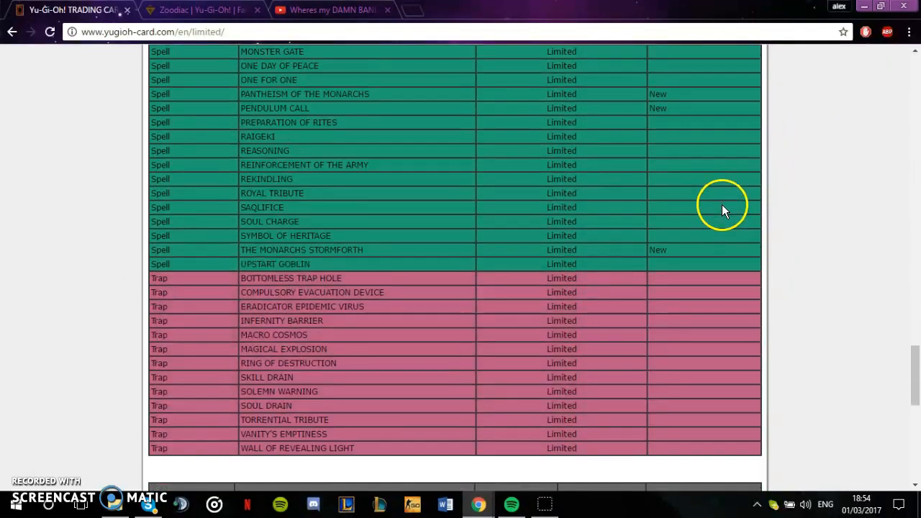
{"action": "scroll", "scroll_direction": "down", "scroll_amount": 3}
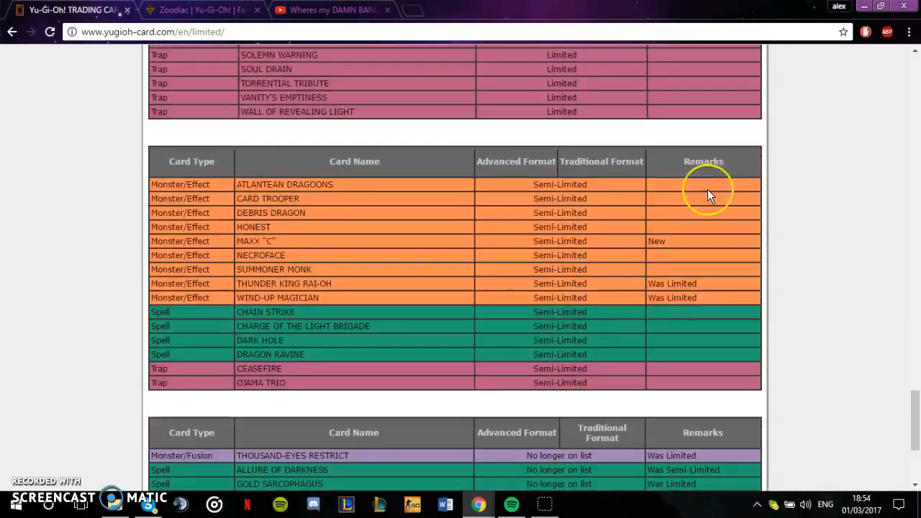
{"action": "scroll", "scroll_direction": "up", "scroll_amount": 3}
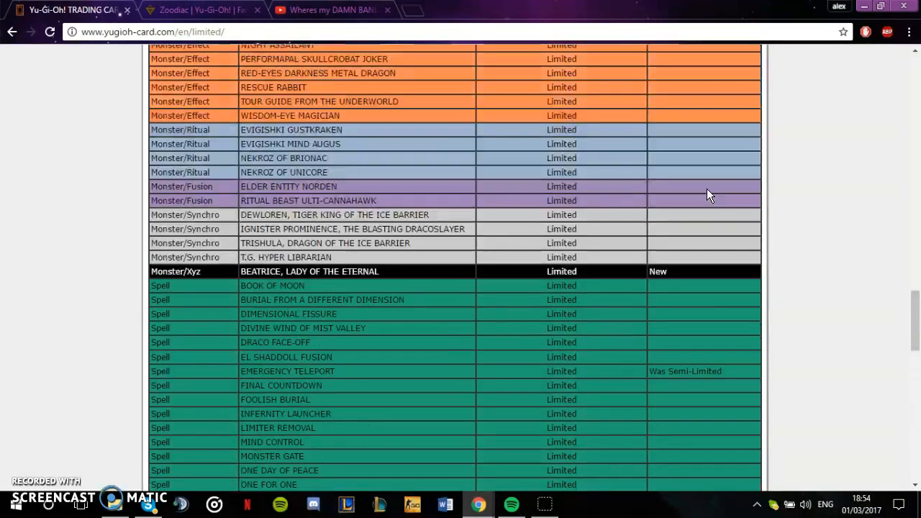
{"action": "scroll", "scroll_direction": "up", "scroll_amount": 3}
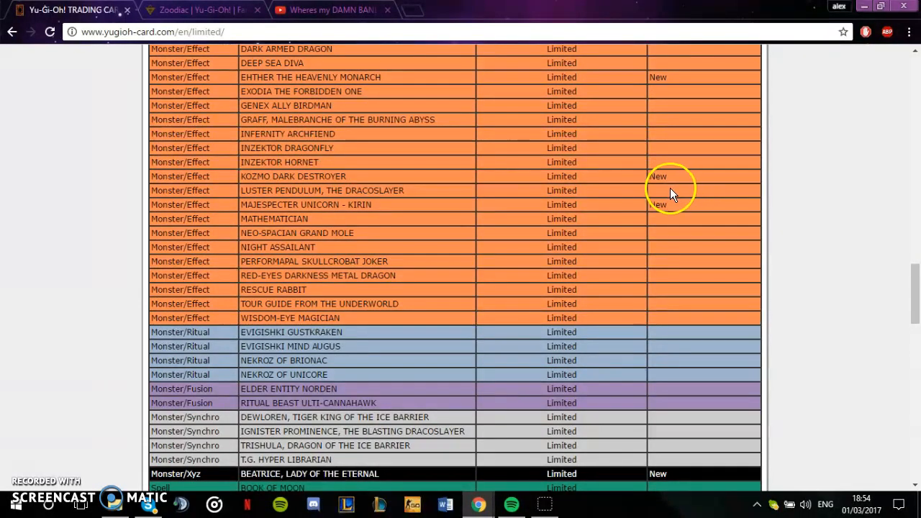
{"action": "mouse_move", "coordinate": [658, 196]}
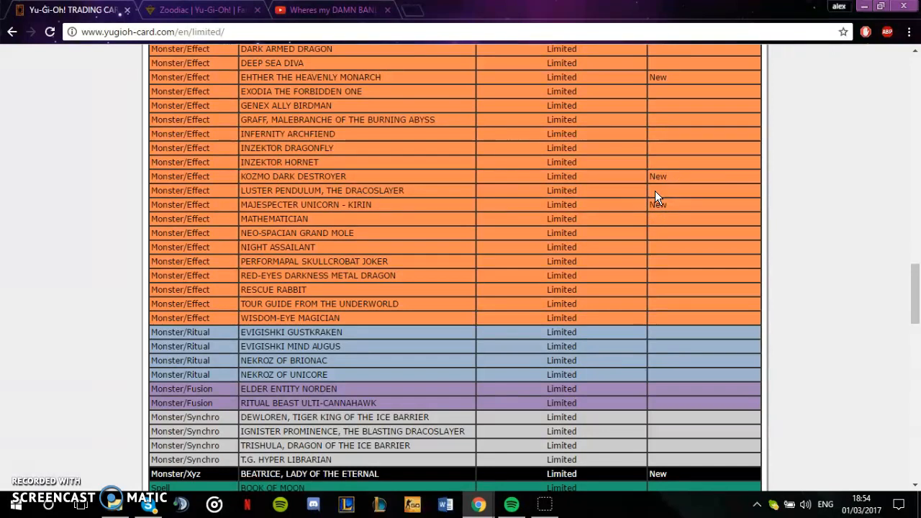
{"action": "mouse_move", "coordinate": [545, 234]}
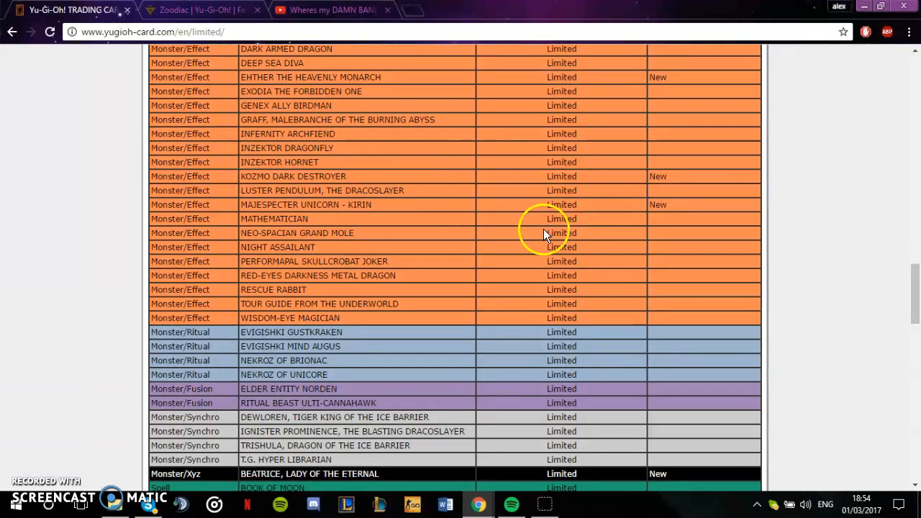
{"action": "scroll", "scroll_direction": "up", "scroll_amount": 3}
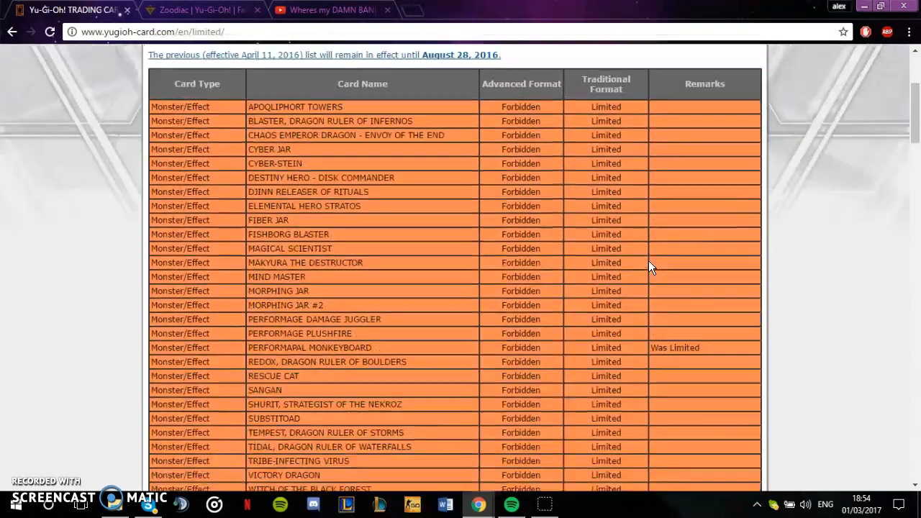
{"action": "scroll", "scroll_direction": "up", "scroll_amount": 3}
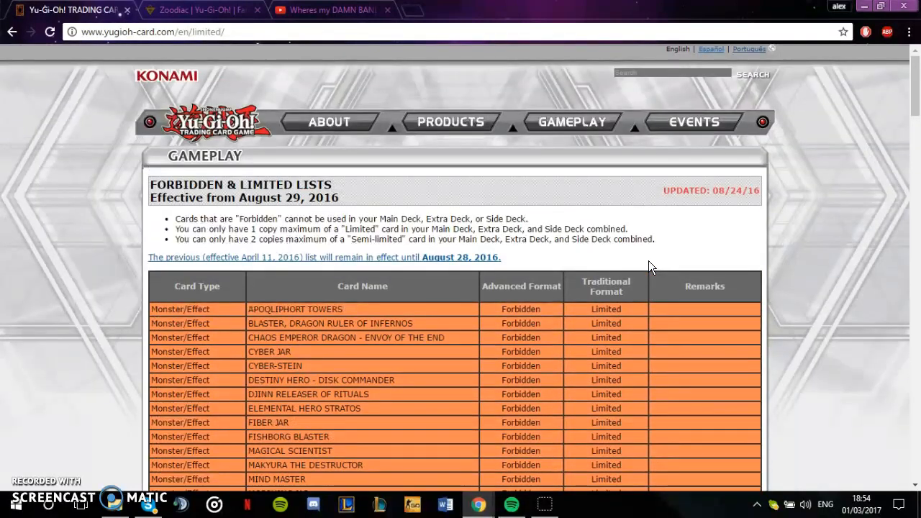